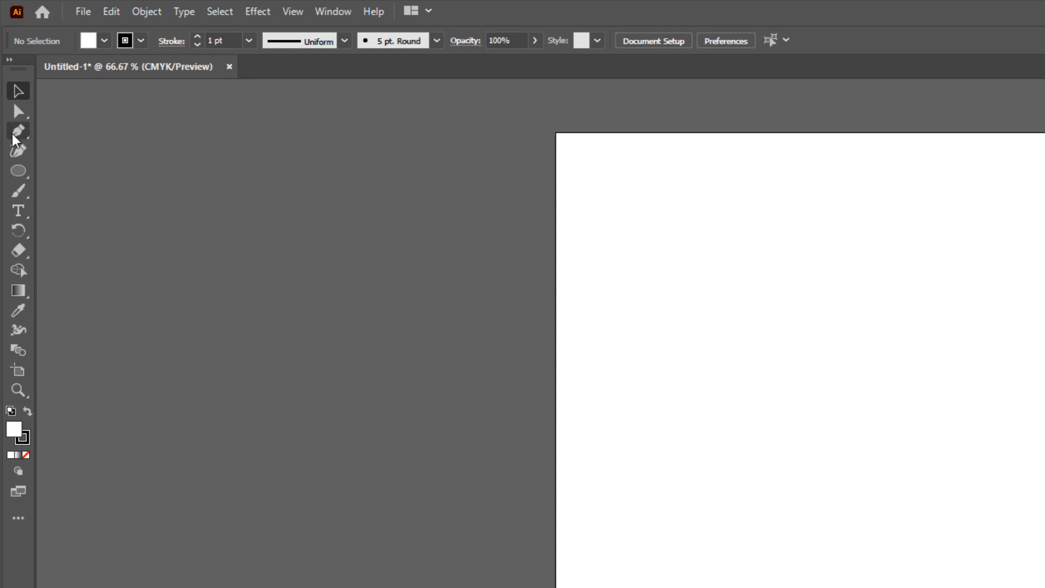
# - Take the Pen tool and drag the first curved anchor of the wave on the page's left
pyautogui.click(17, 130)
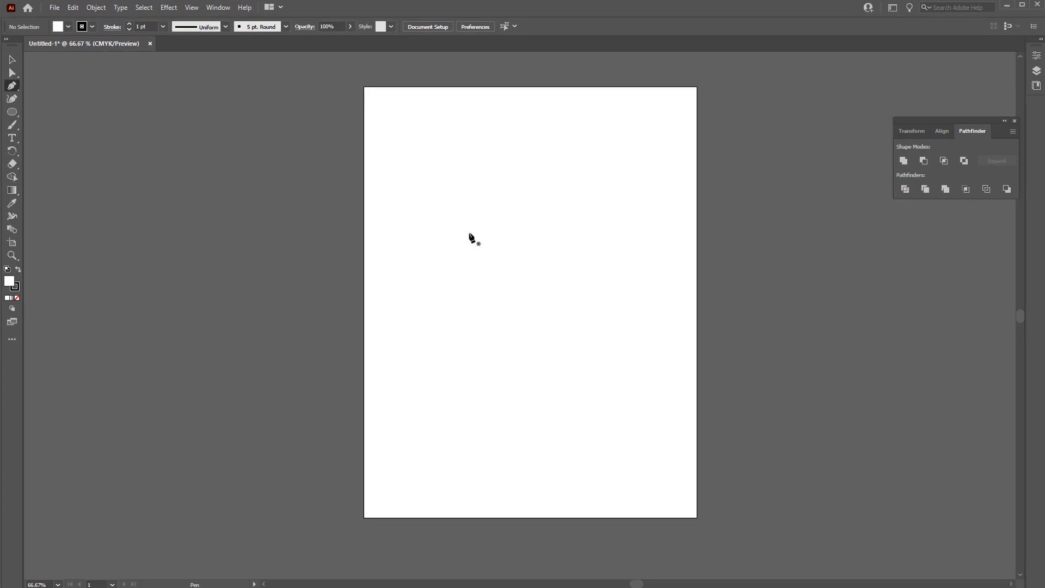
pyautogui.moveTo(446, 238)
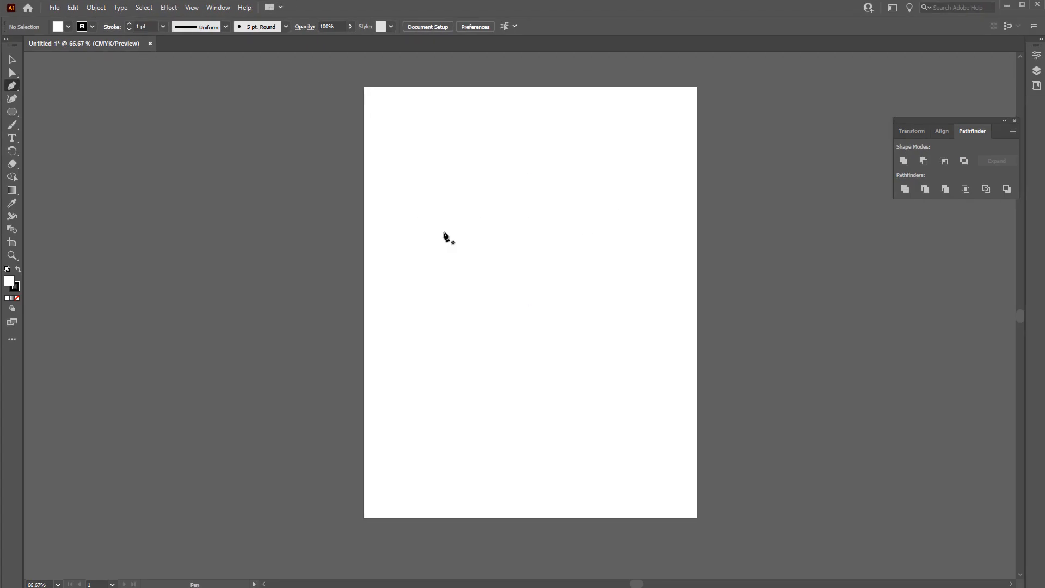
pyautogui.moveTo(229, 298)
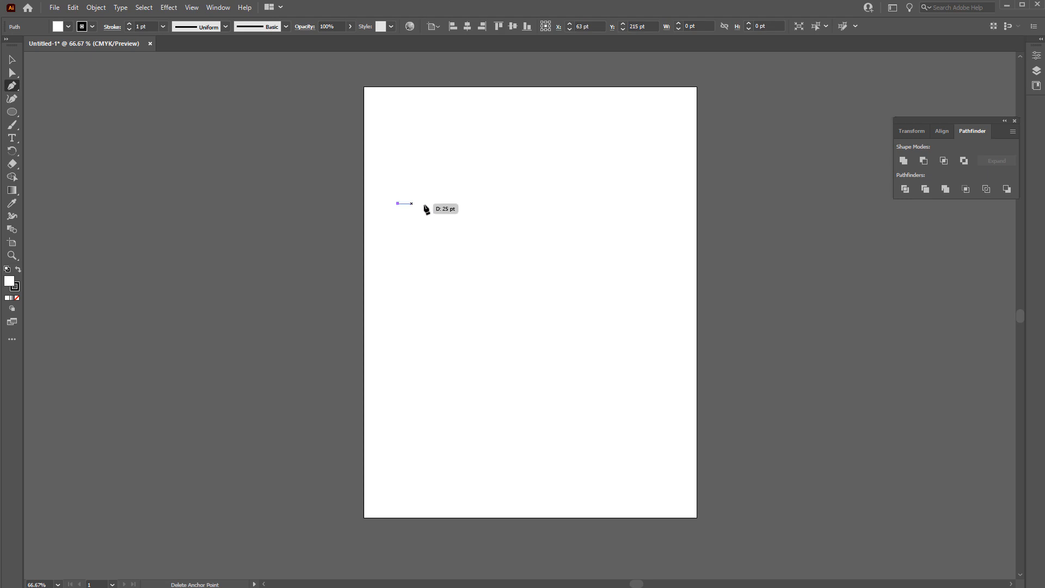
pyautogui.moveTo(398, 203); pyautogui.dragTo(493, 163)
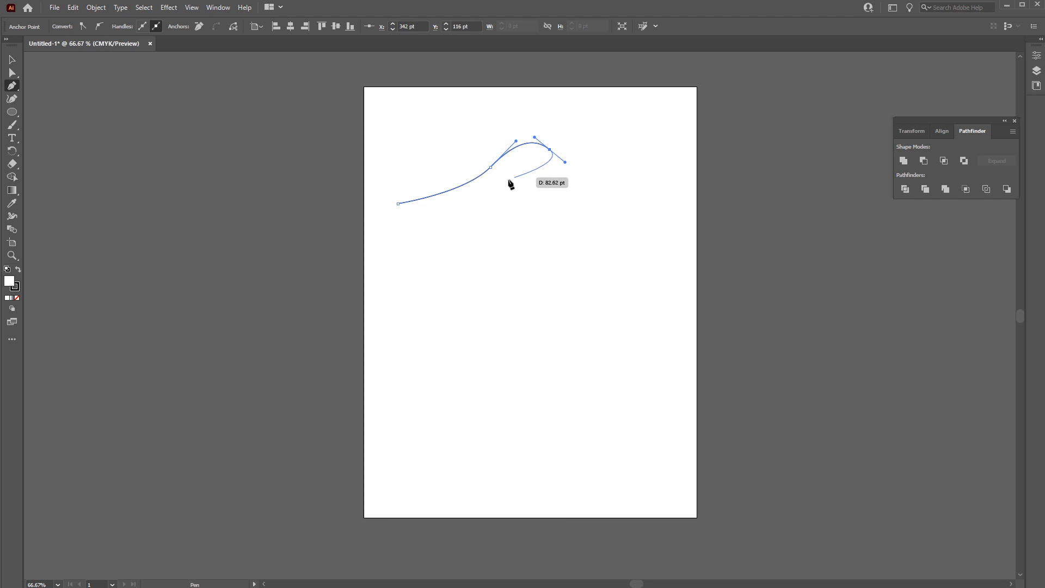
pyautogui.moveTo(521, 178)
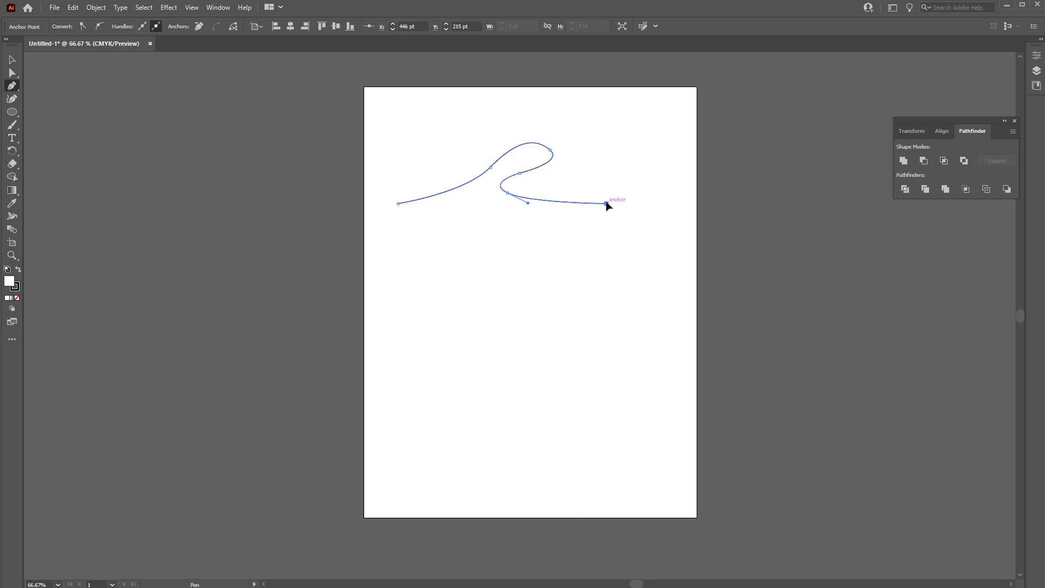
# - Rework the Pen anchors so the path stops at the crest, then continue from it
pyautogui.moveTo(607, 202); pyautogui.dragTo(569, 162)
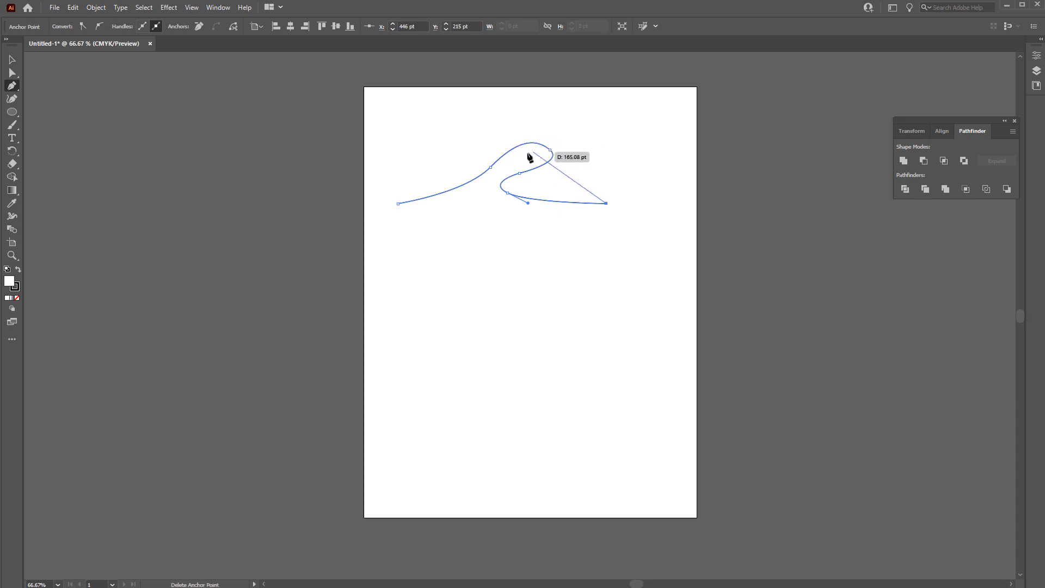
pyautogui.moveTo(530, 155); pyautogui.dragTo(514, 194)
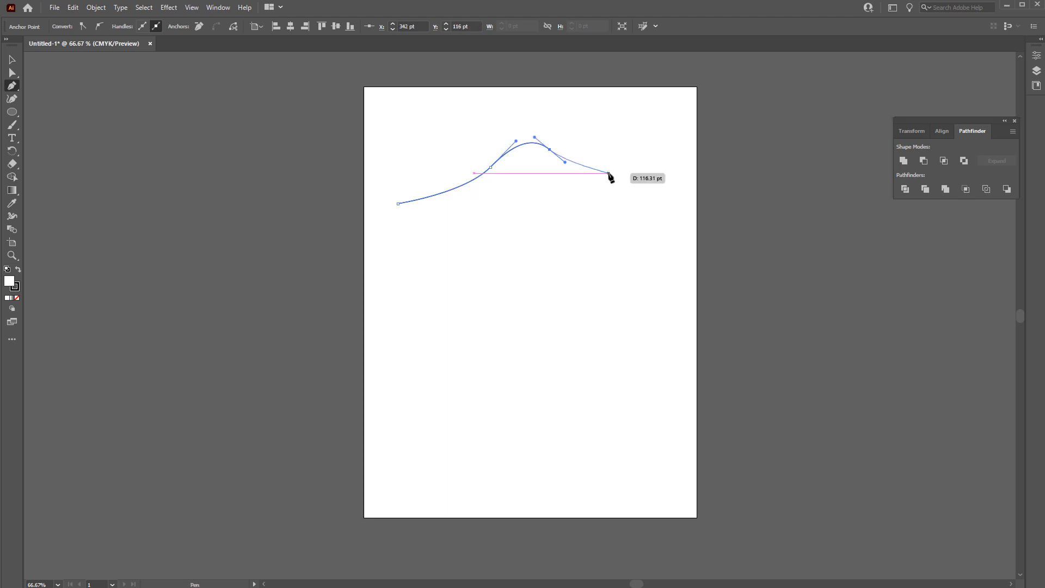
pyautogui.moveTo(607, 176); pyautogui.dragTo(543, 175)
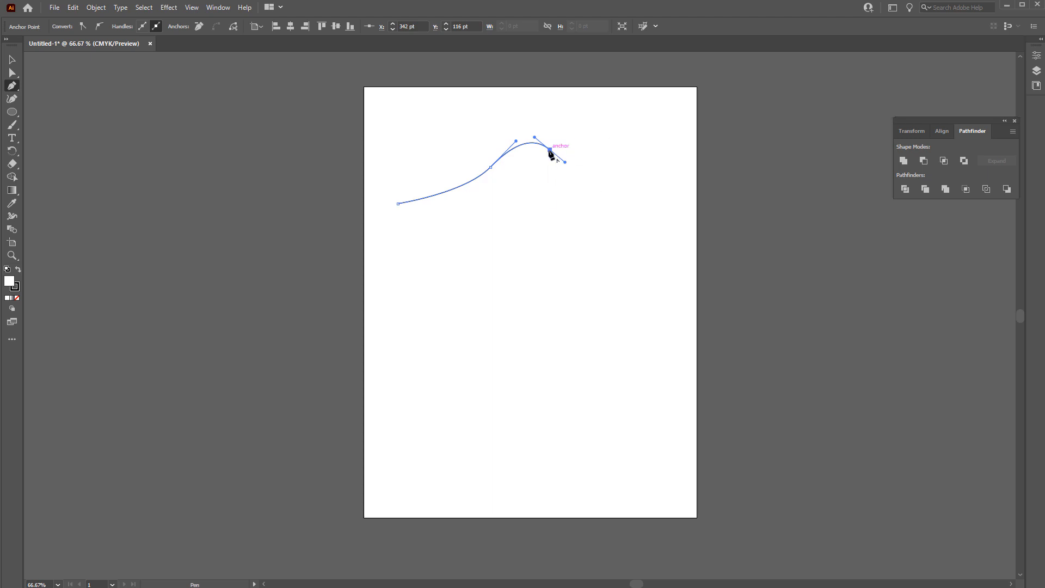
pyautogui.moveTo(552, 154); pyautogui.dragTo(607, 129)
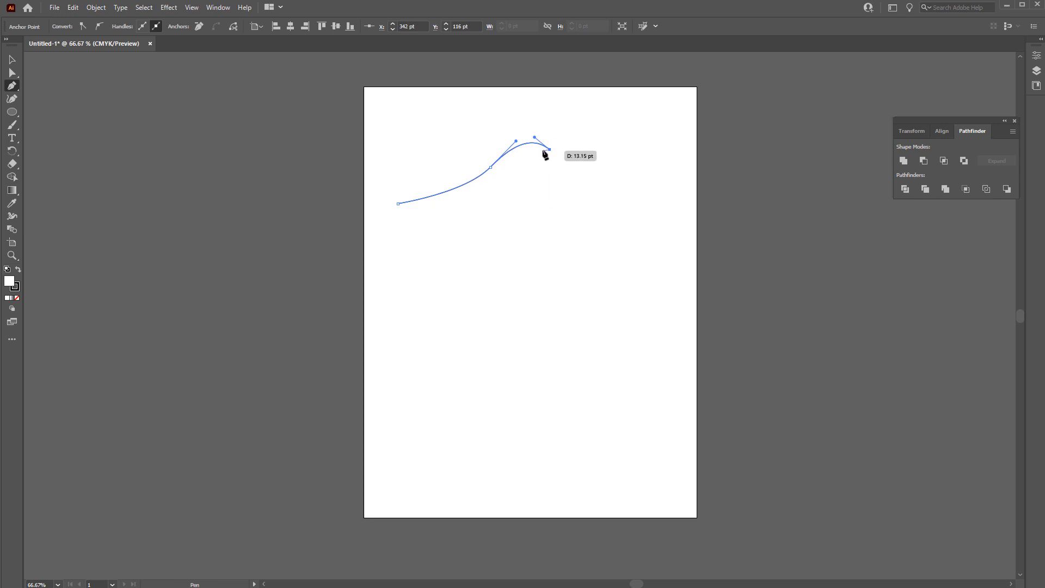
# - Drag Pen anchors for the curl under the crest and a tail ending at the baseline
pyautogui.moveTo(544, 151); pyautogui.dragTo(563, 163)
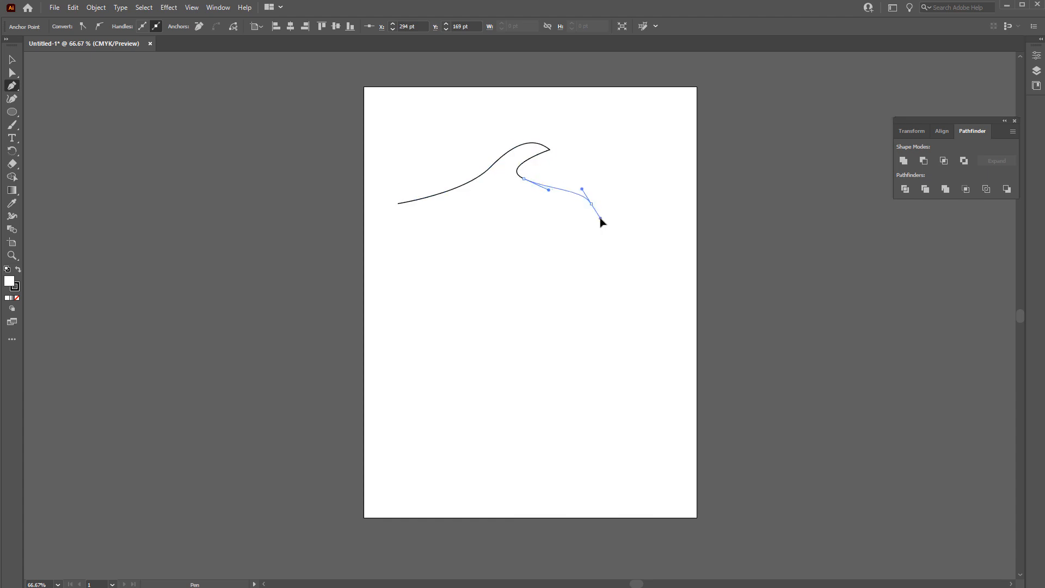
pyautogui.moveTo(591, 202); pyautogui.dragTo(594, 209)
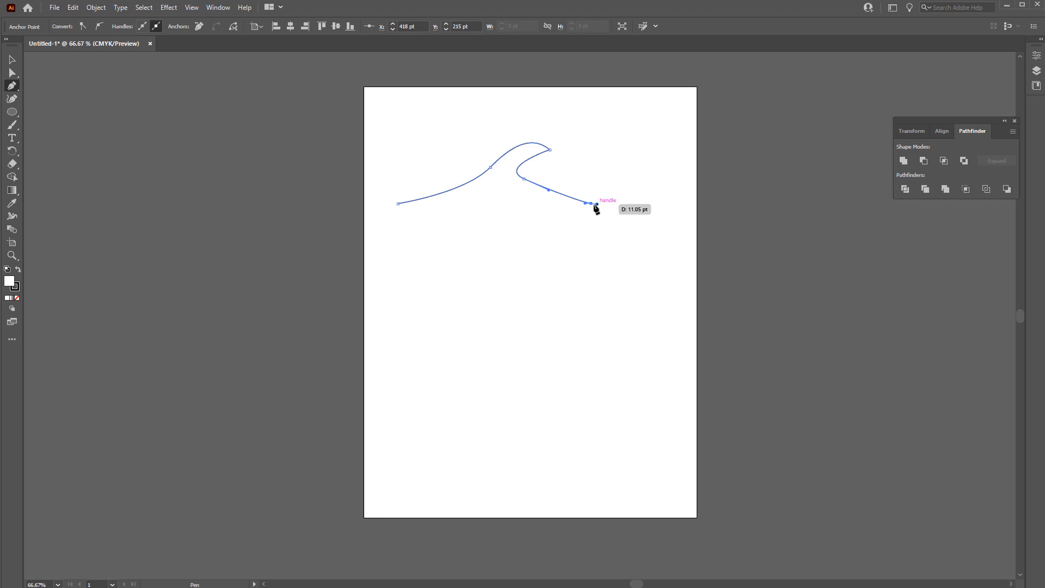
pyautogui.moveTo(595, 203); pyautogui.dragTo(399, 204)
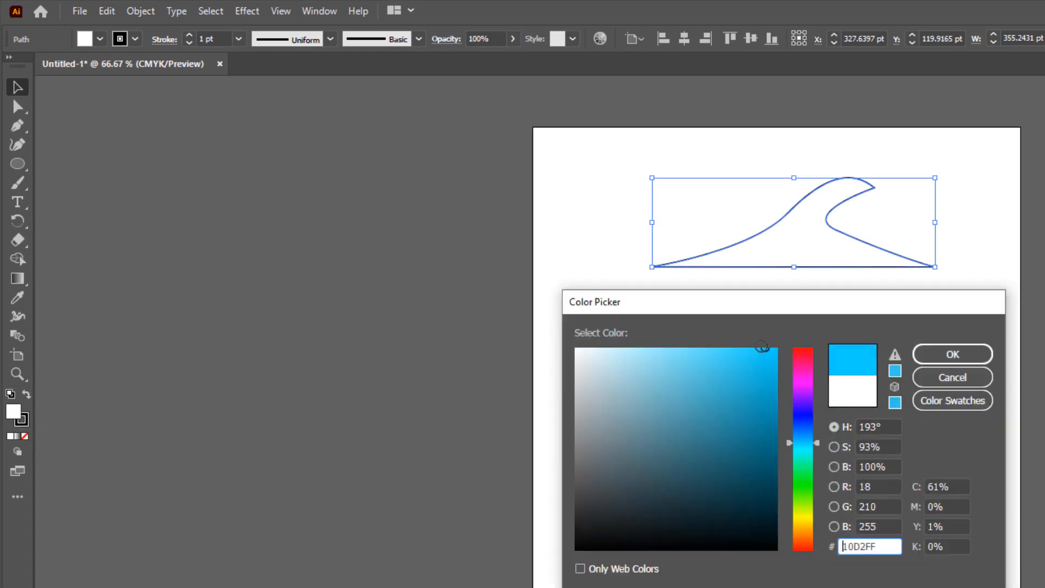
# - Confirm a light blue fill and a yellow outline for the wave in the Color Picker
pyautogui.click(951, 354)
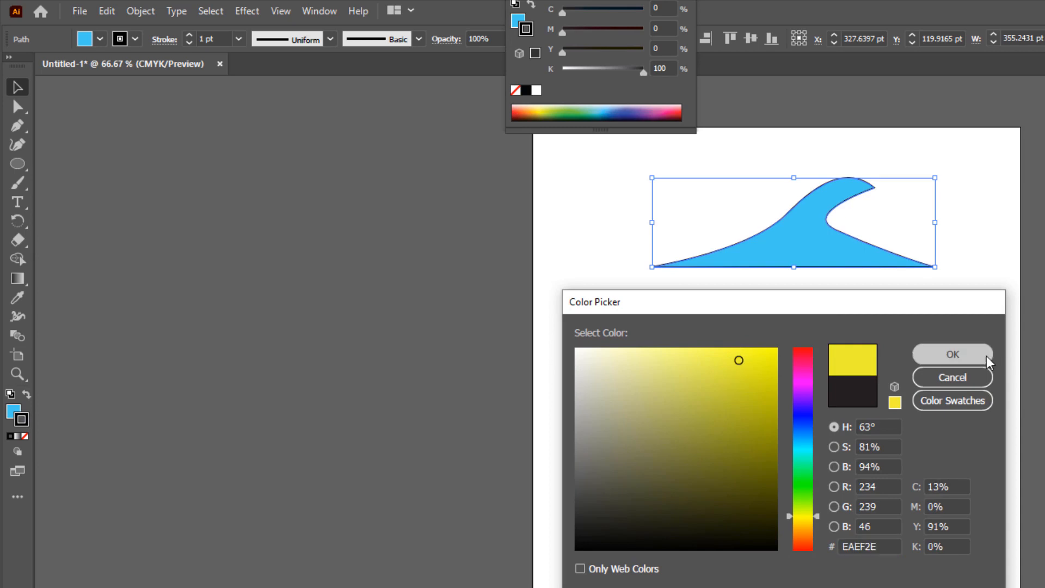
pyautogui.click(951, 354)
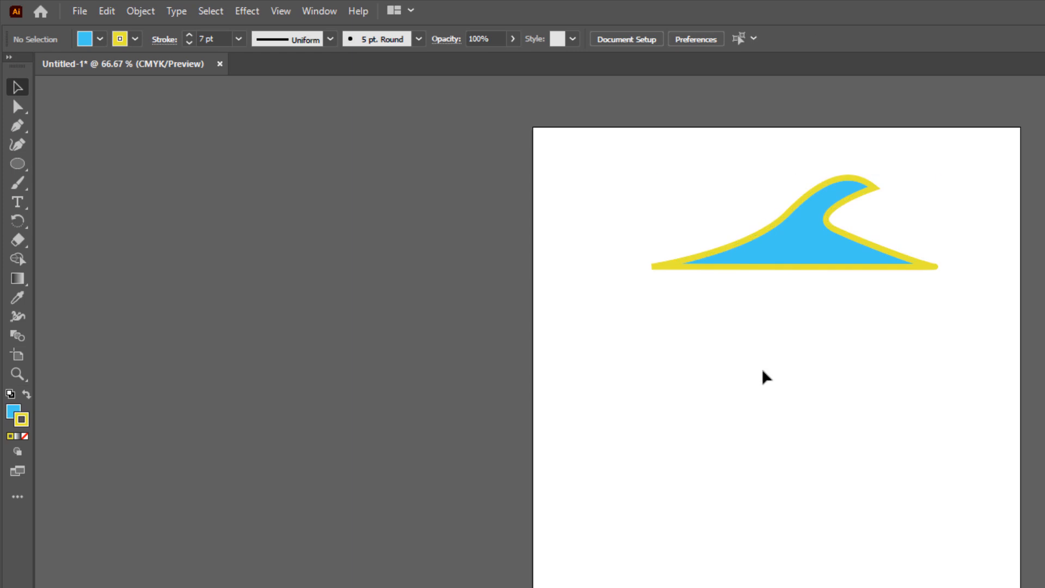
pyautogui.moveTo(588, 318)
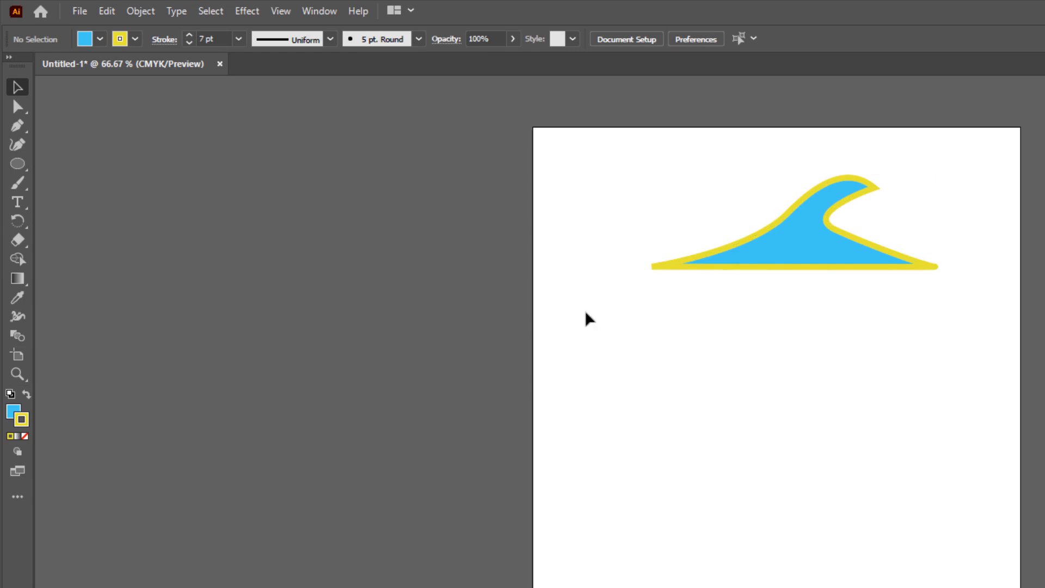
pyautogui.moveTo(625, 422)
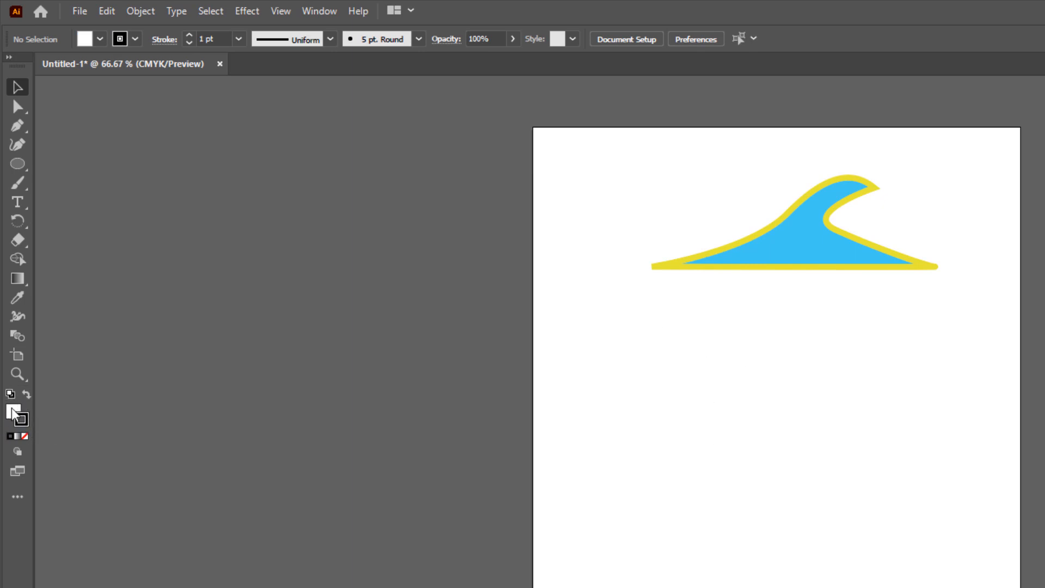
pyautogui.moveTo(20, 419)
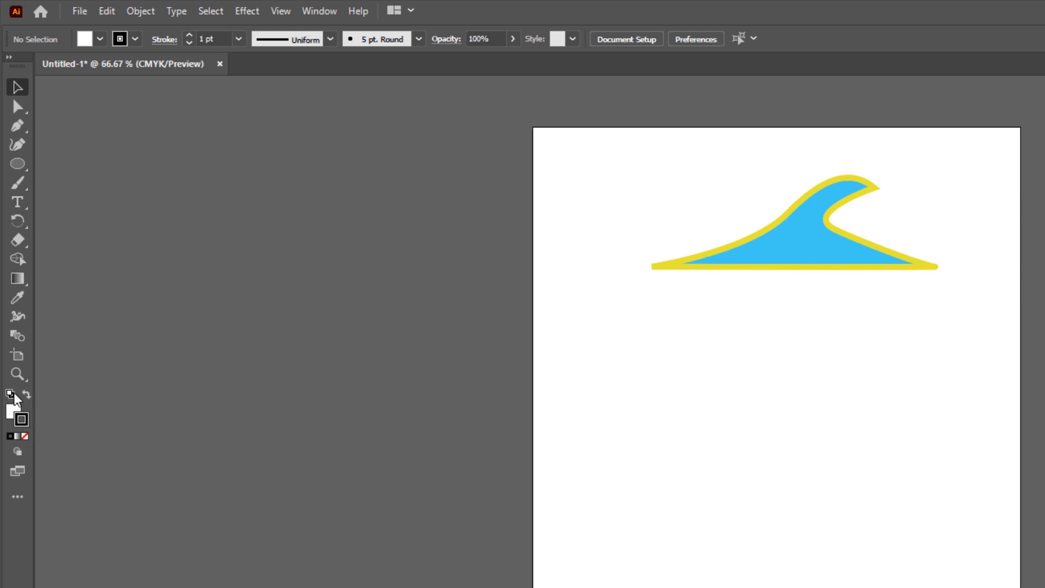
# - Reset to default fill and stroke, set fill to None, and choose the Pen tool
pyautogui.doubleClick(19, 419)
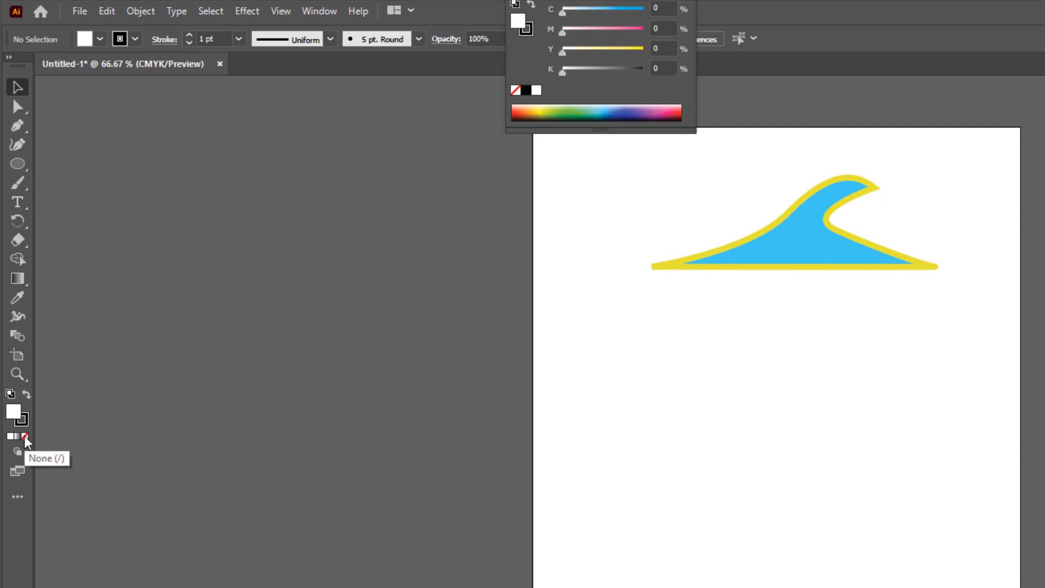
pyautogui.click(26, 437)
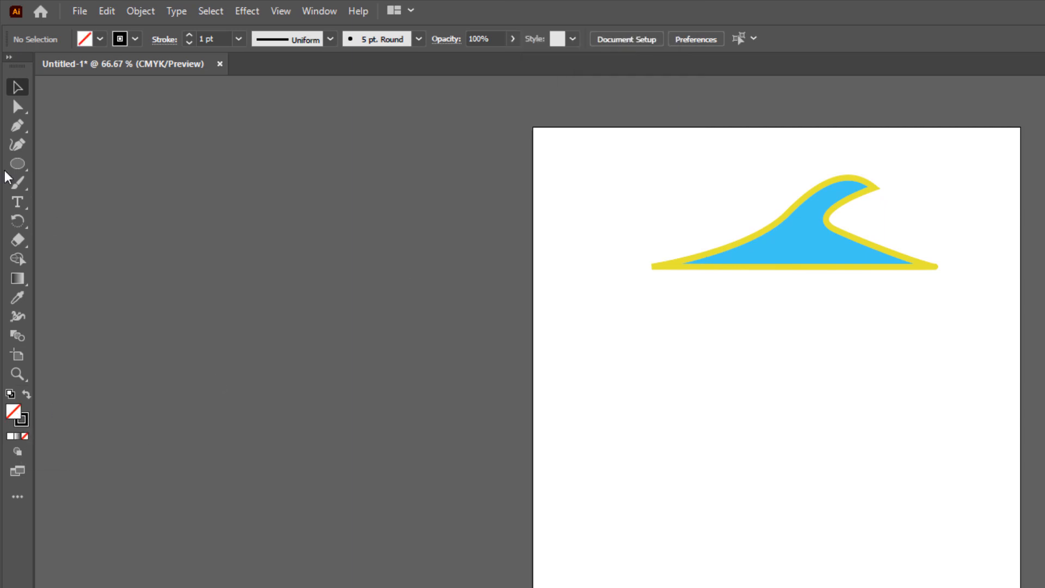
pyautogui.click(18, 126)
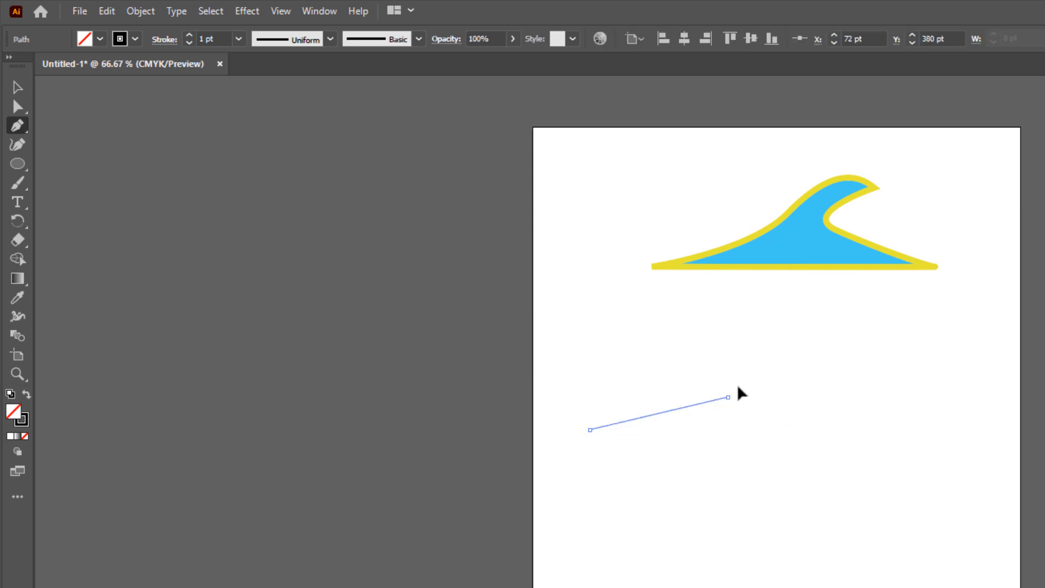
# - Drag Pen anchors for the second wave's rising slope and its climb toward the crest
pyautogui.moveTo(728, 398); pyautogui.dragTo(837, 356)
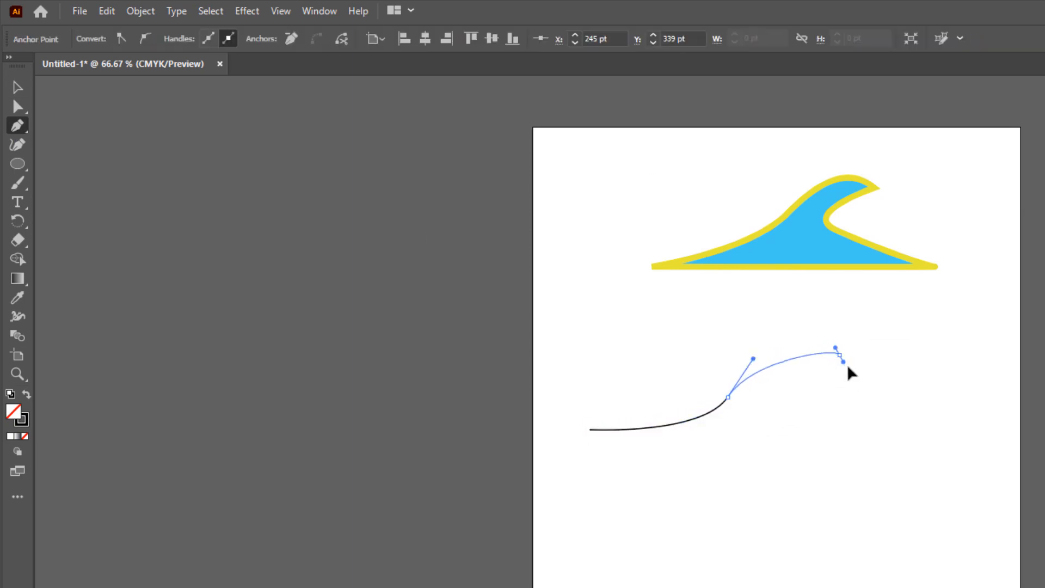
pyautogui.moveTo(838, 356); pyautogui.dragTo(885, 389)
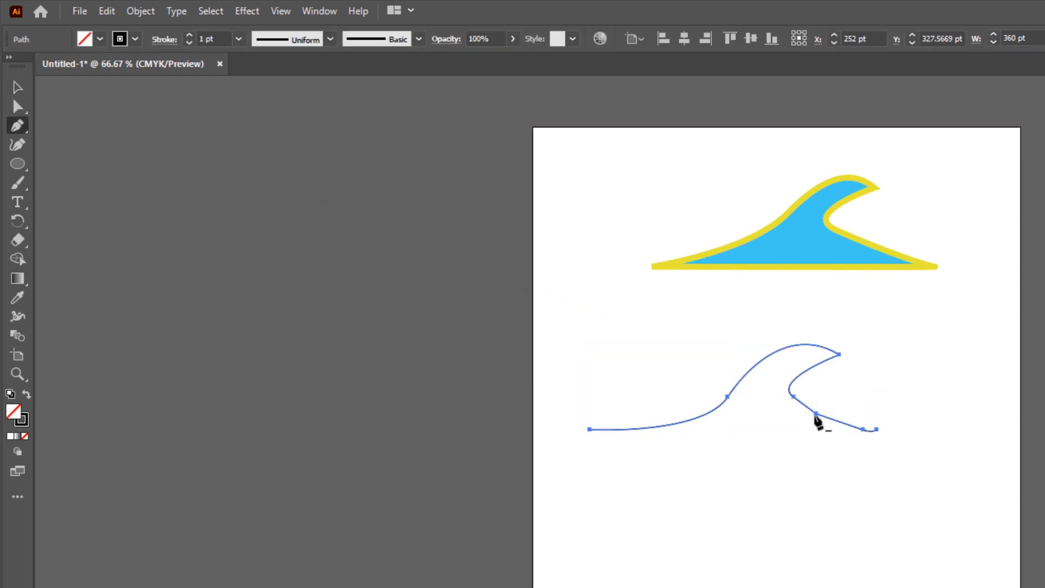
pyautogui.moveTo(818, 424)
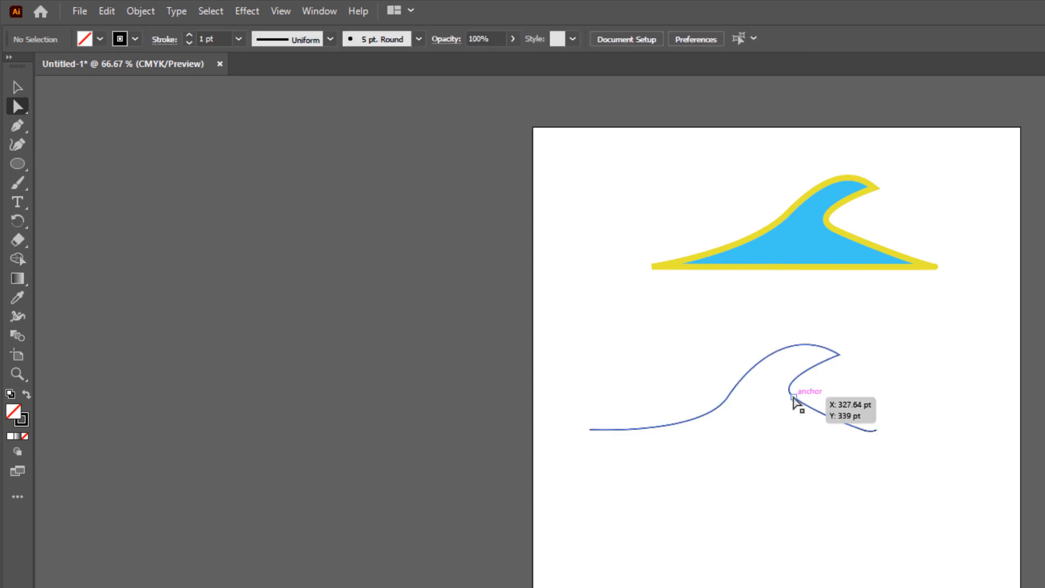
# - Drag the anchor inside the second wave's curl to round the inner hook
pyautogui.moveTo(793, 400); pyautogui.dragTo(807, 410)
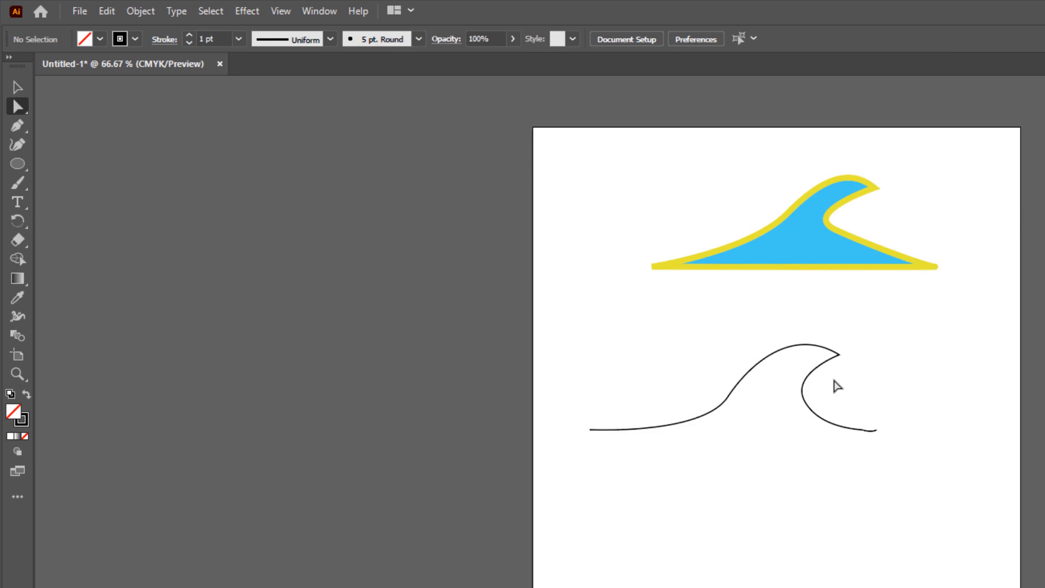
pyautogui.moveTo(939, 437)
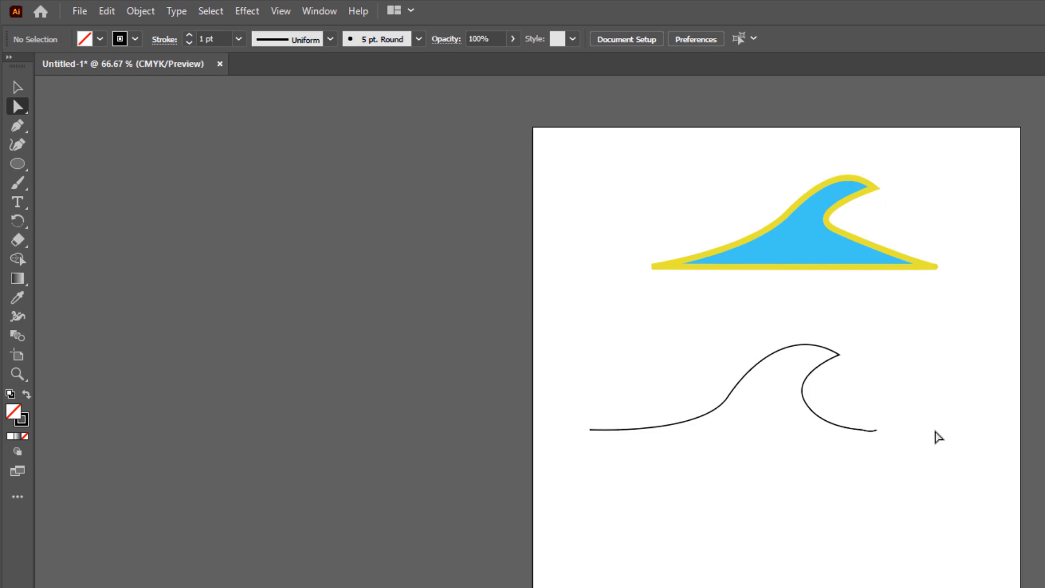
pyautogui.click(17, 126)
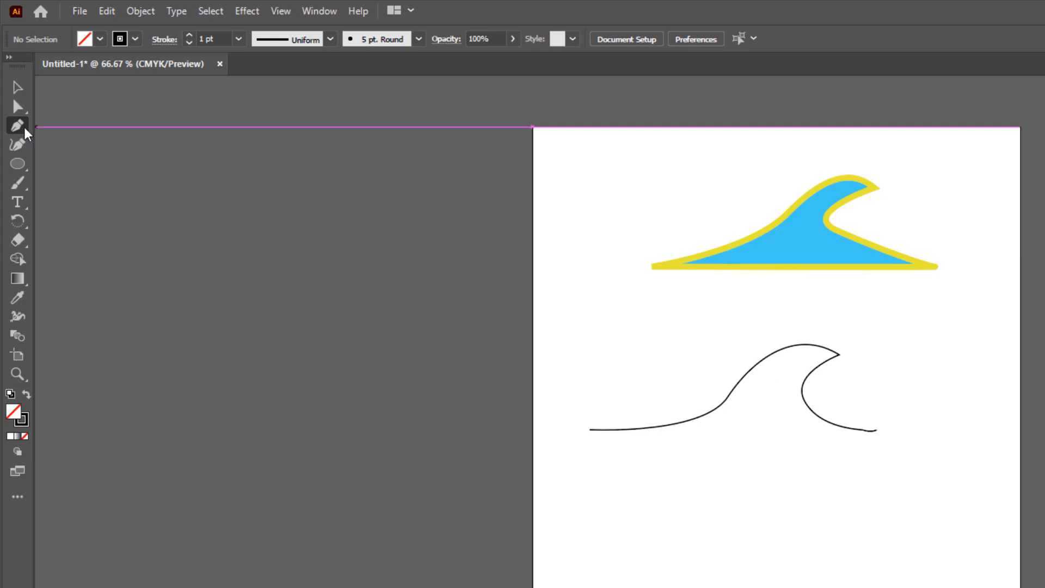
pyautogui.click(17, 125)
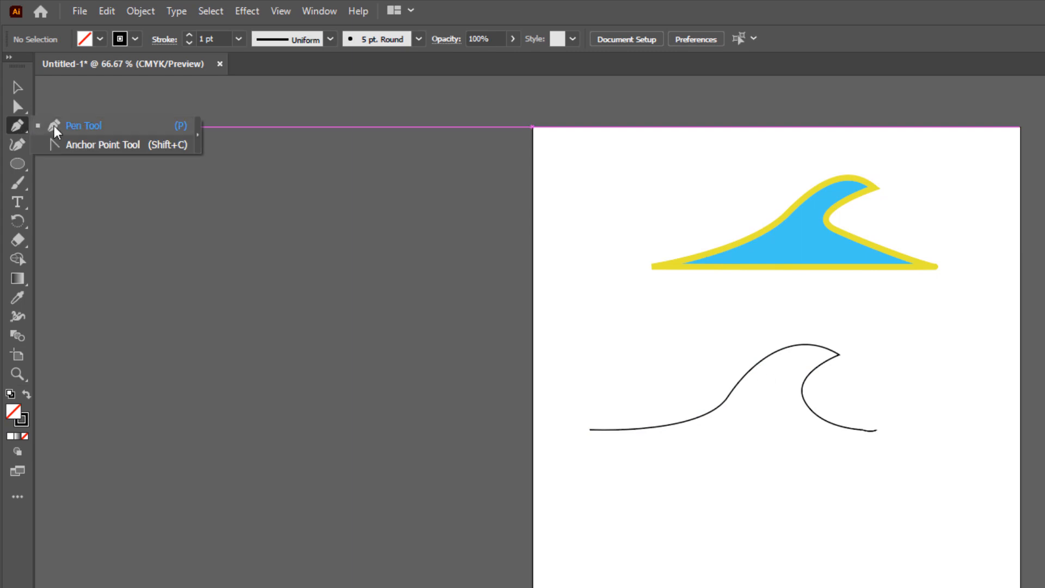
pyautogui.moveTo(65, 131)
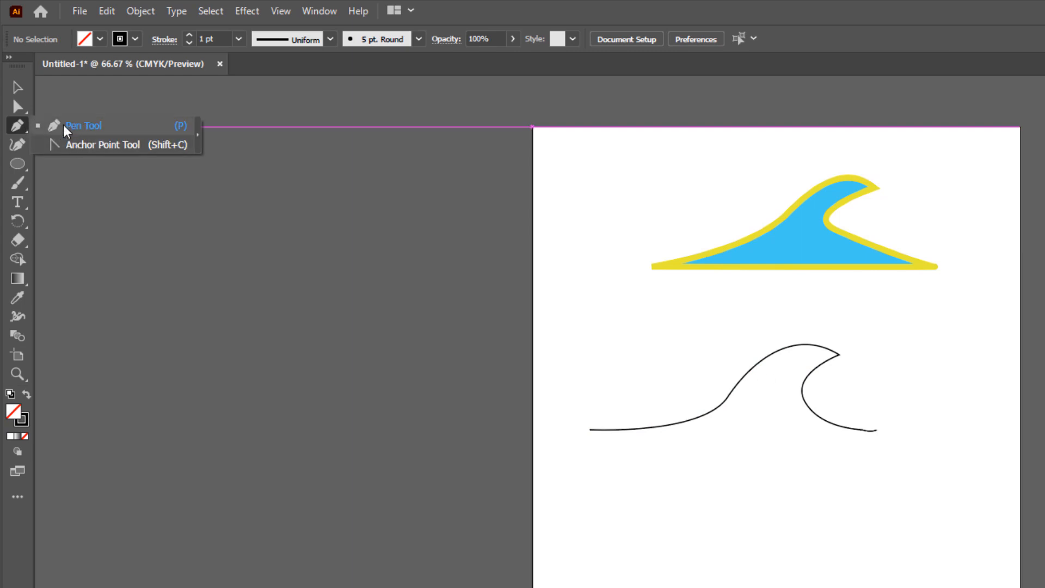
pyautogui.click(17, 124)
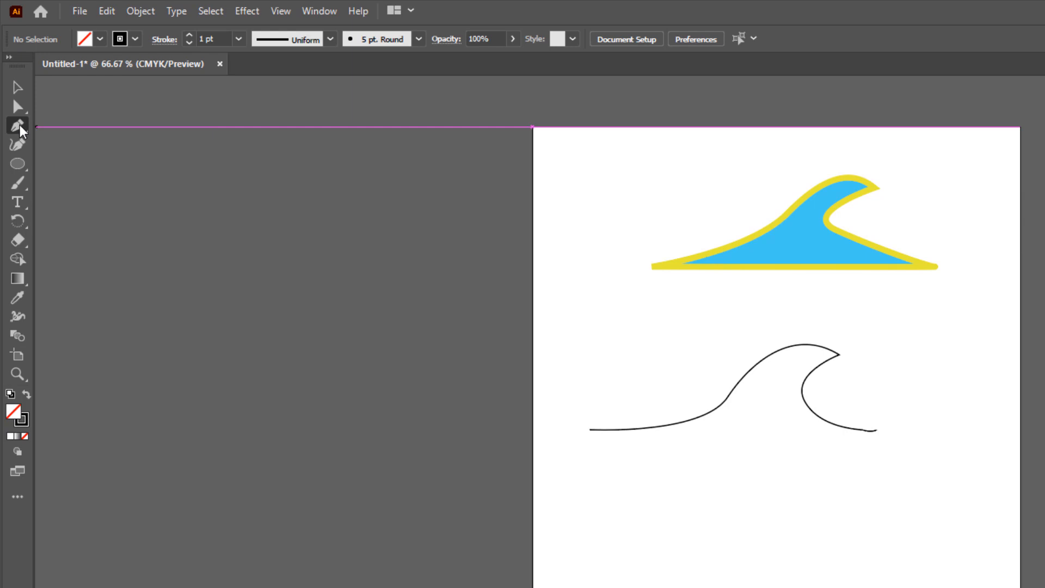
pyautogui.click(318, 11)
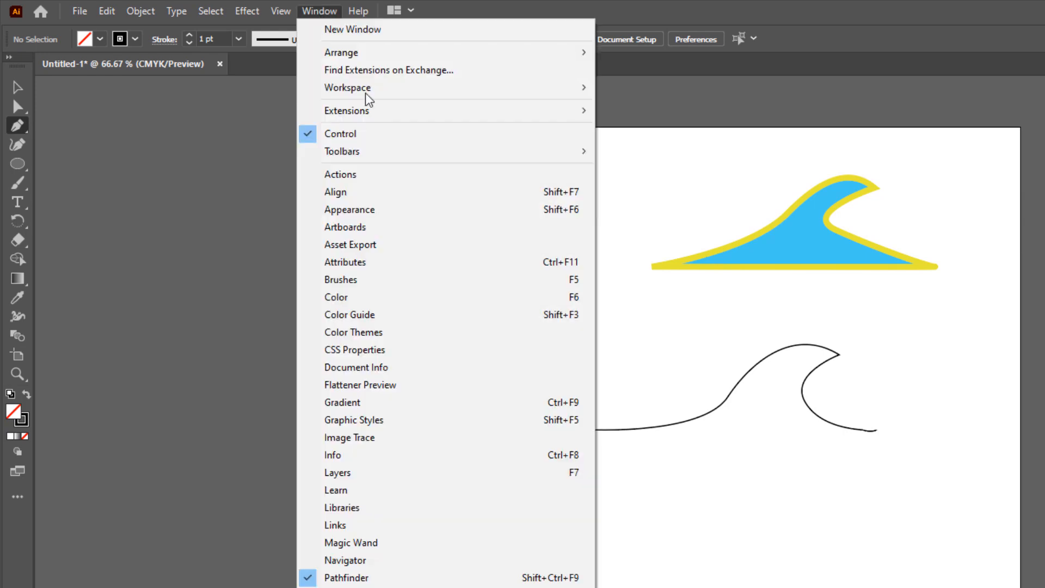
pyautogui.moveTo(342, 152)
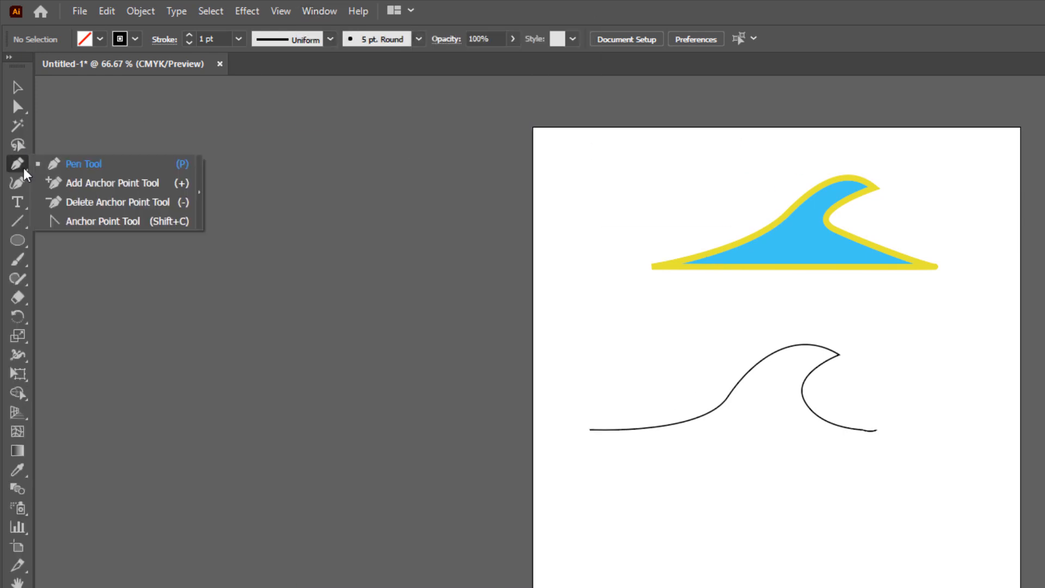
pyautogui.moveTo(111, 183)
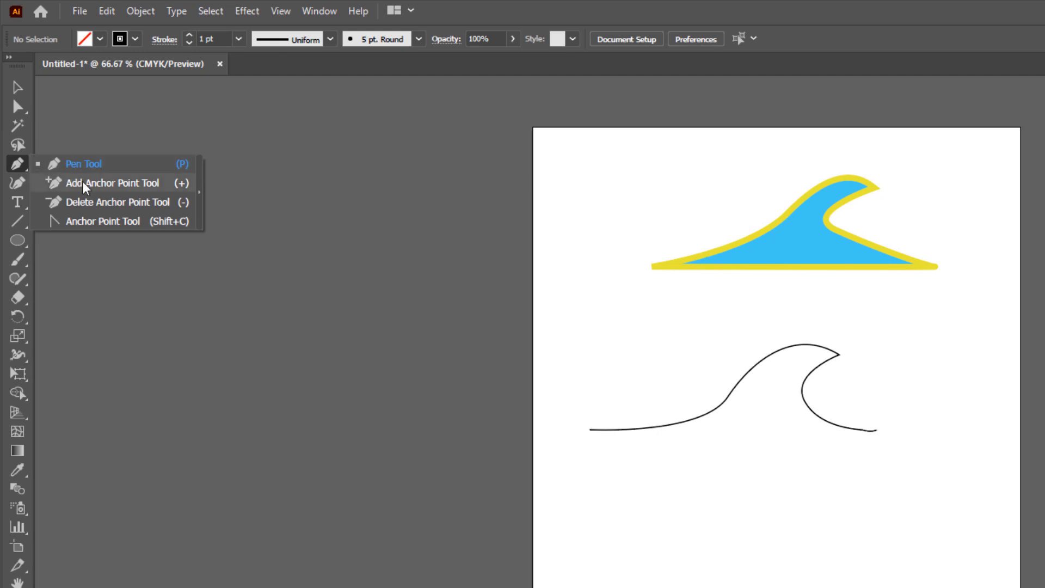
pyautogui.moveTo(119, 190)
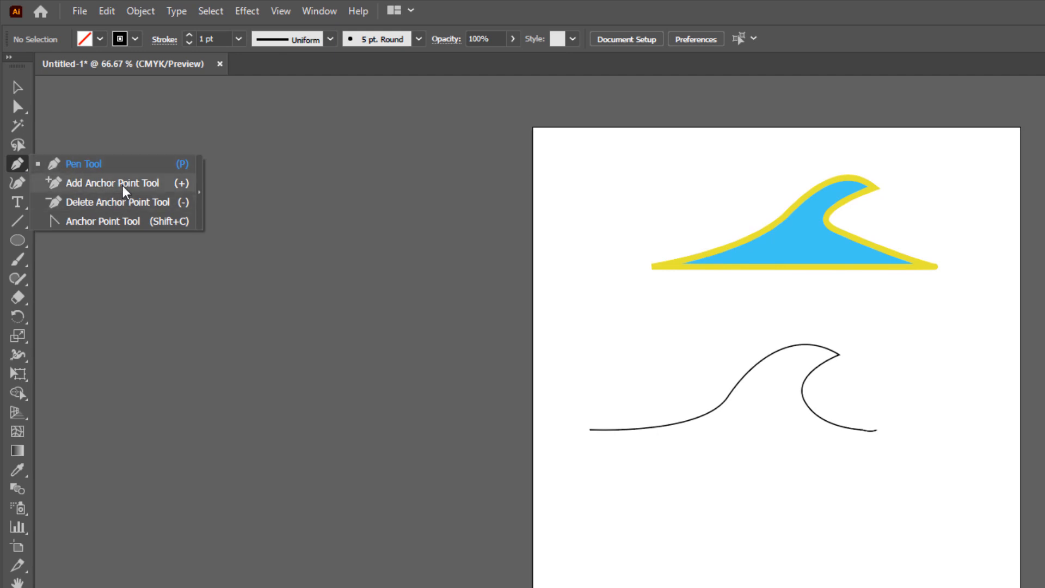
pyautogui.click(112, 183)
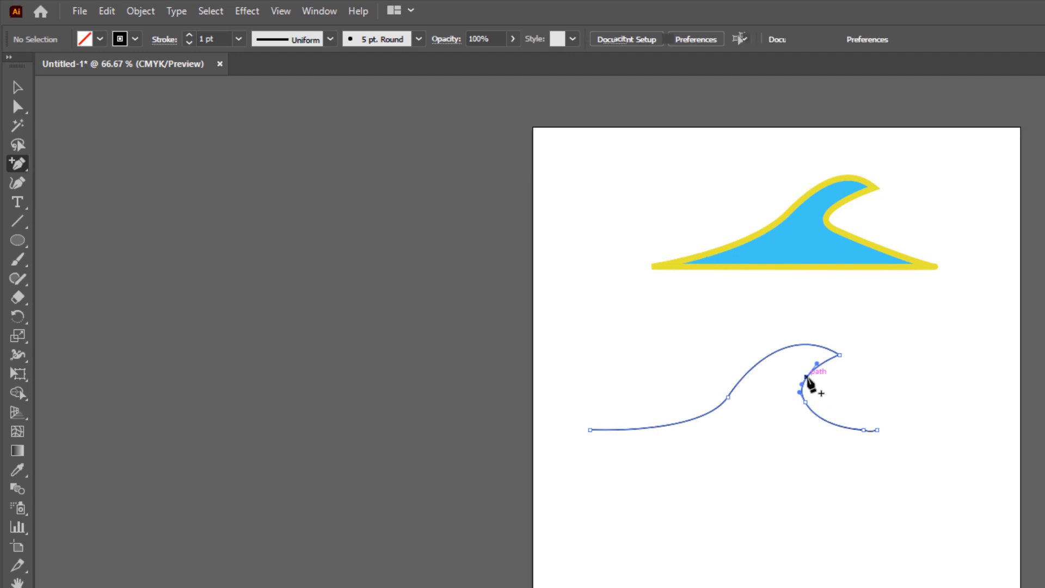
pyautogui.click(803, 386)
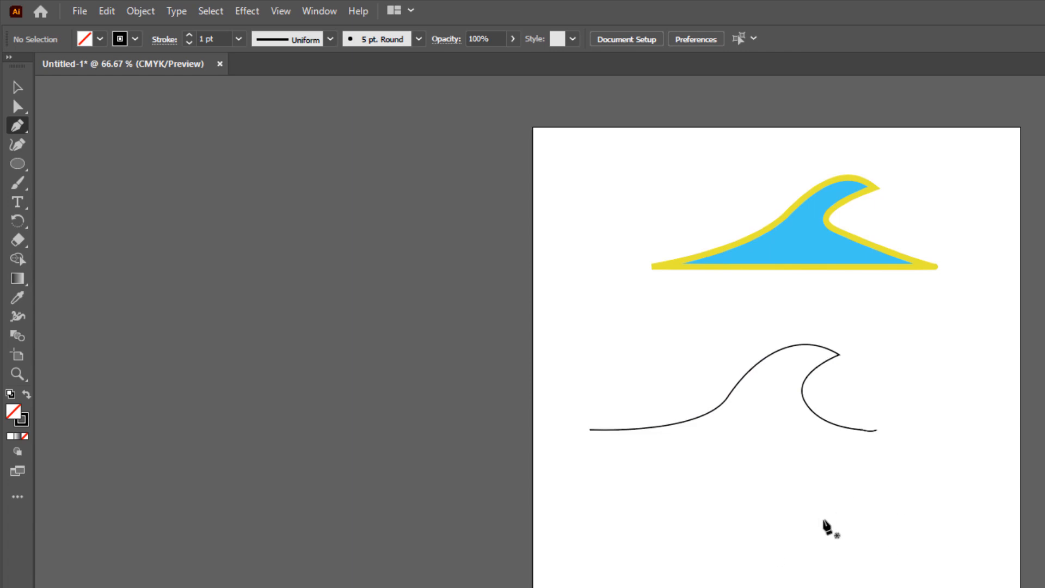
pyautogui.moveTo(756, 450)
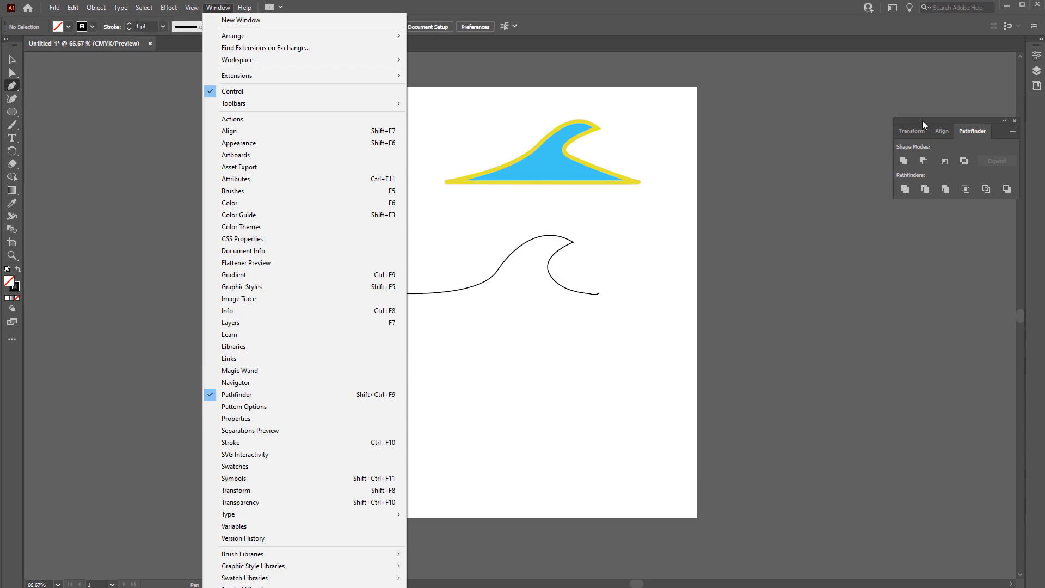
# - Keep Pathfinder open and draw a third rounded hump wave below the outline wave
pyautogui.click(12, 89)
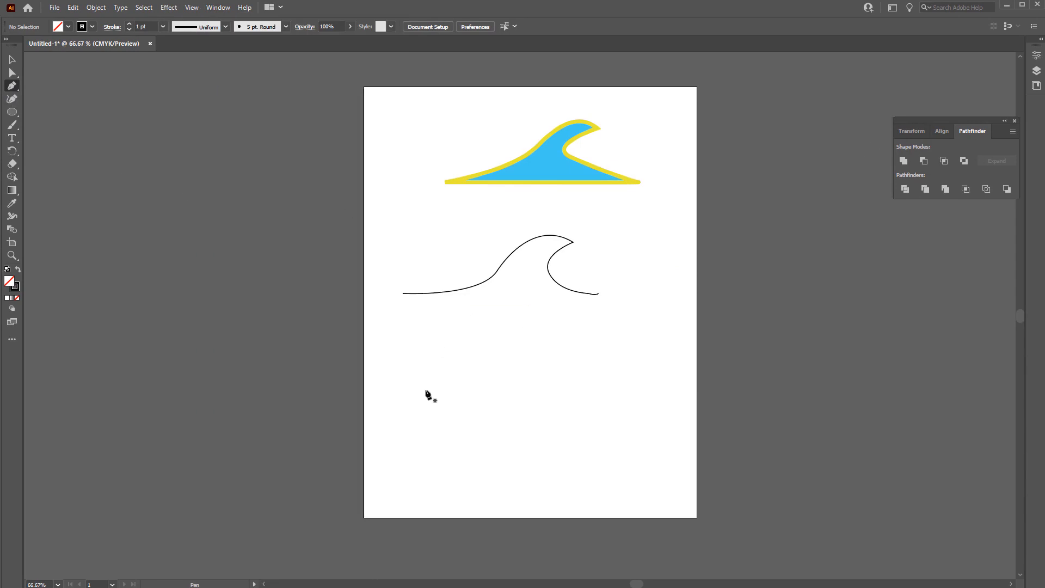
pyautogui.moveTo(410, 401); pyautogui.dragTo(496, 390)
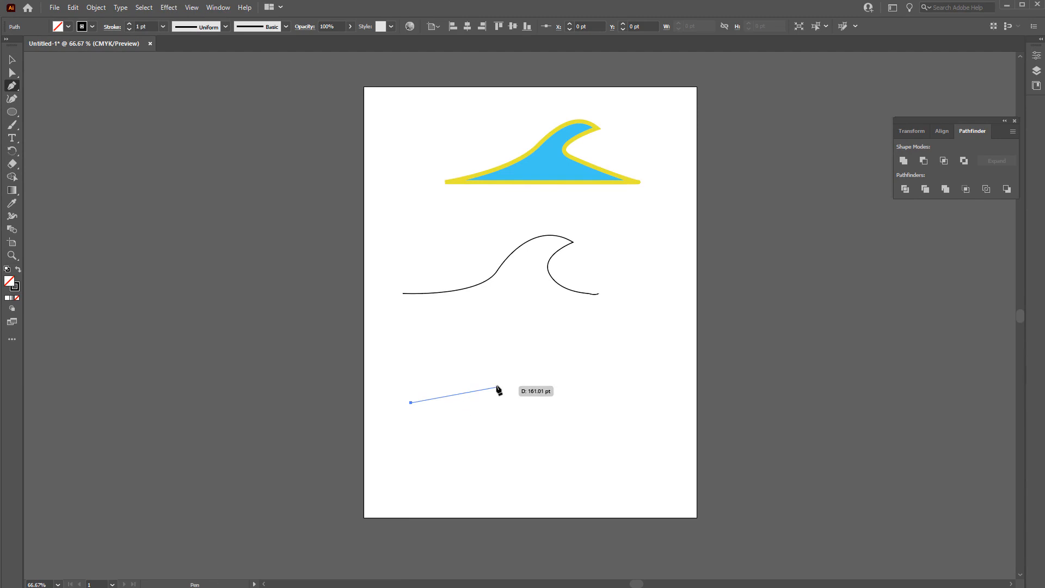
pyautogui.moveTo(499, 391); pyautogui.dragTo(593, 366)
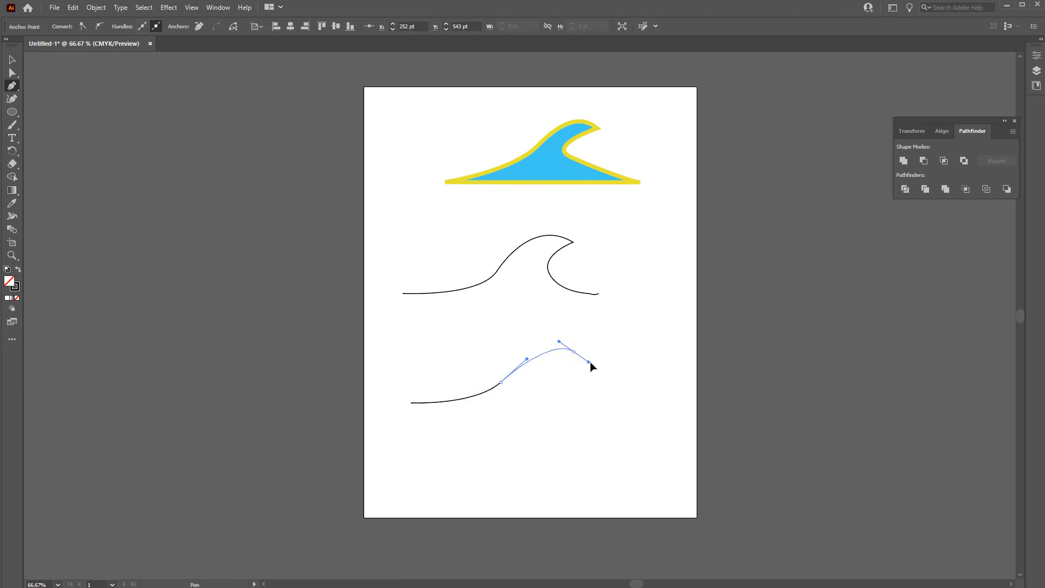
pyautogui.moveTo(570, 350); pyautogui.dragTo(599, 368)
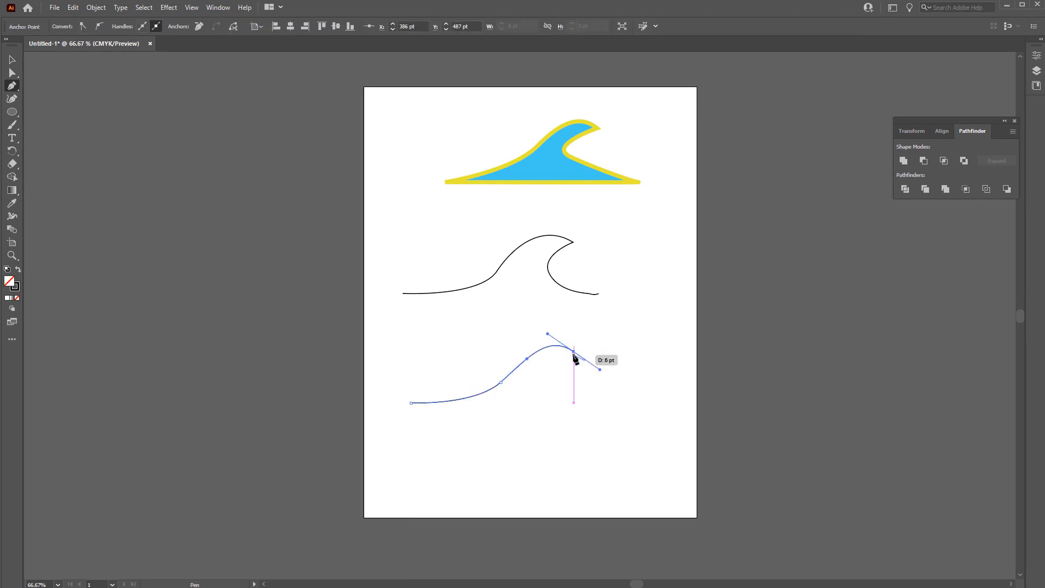
pyautogui.moveTo(575, 351); pyautogui.dragTo(626, 385)
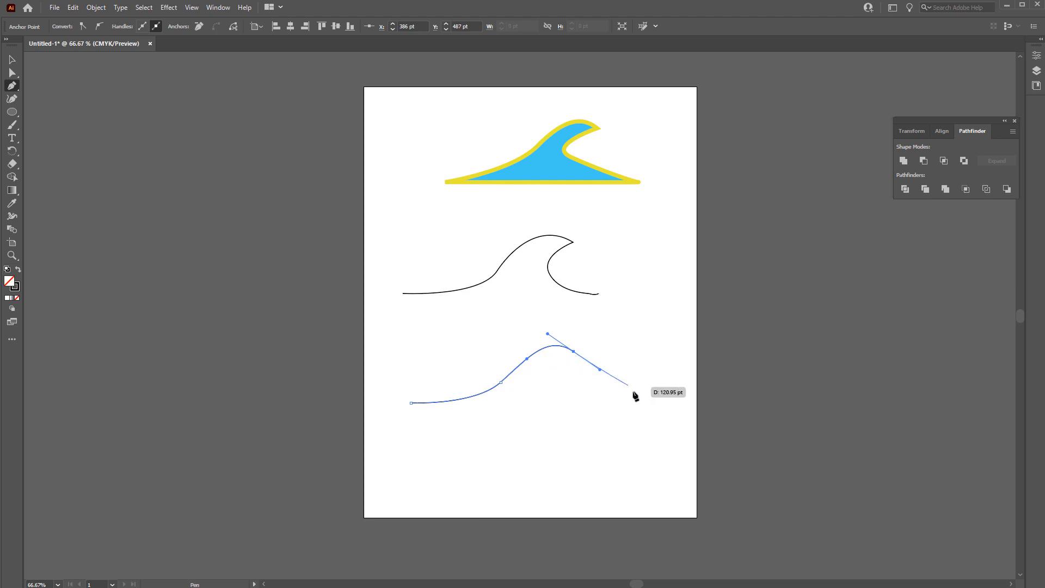
pyautogui.moveTo(626, 385); pyautogui.dragTo(660, 403)
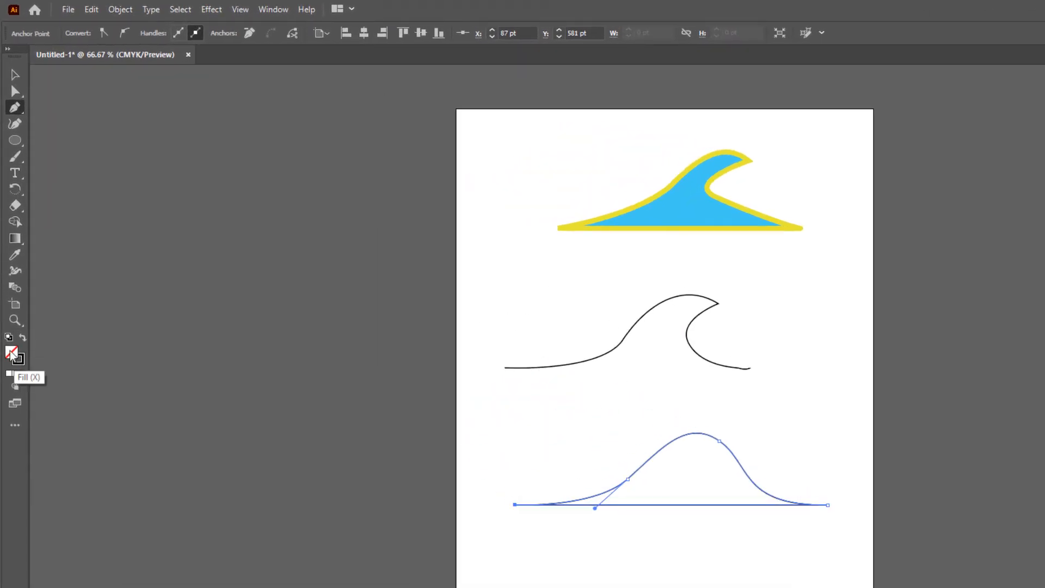
# - Set the fill colour and make the outline near-black #1D1F21 in the Color Picker
pyautogui.click(13, 352)
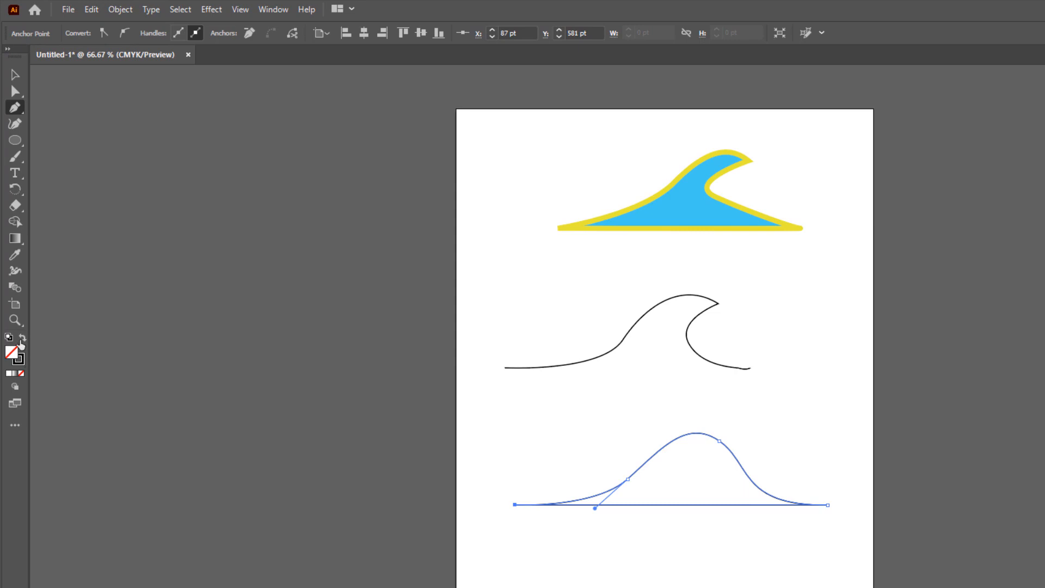
pyautogui.moveTo(22, 341)
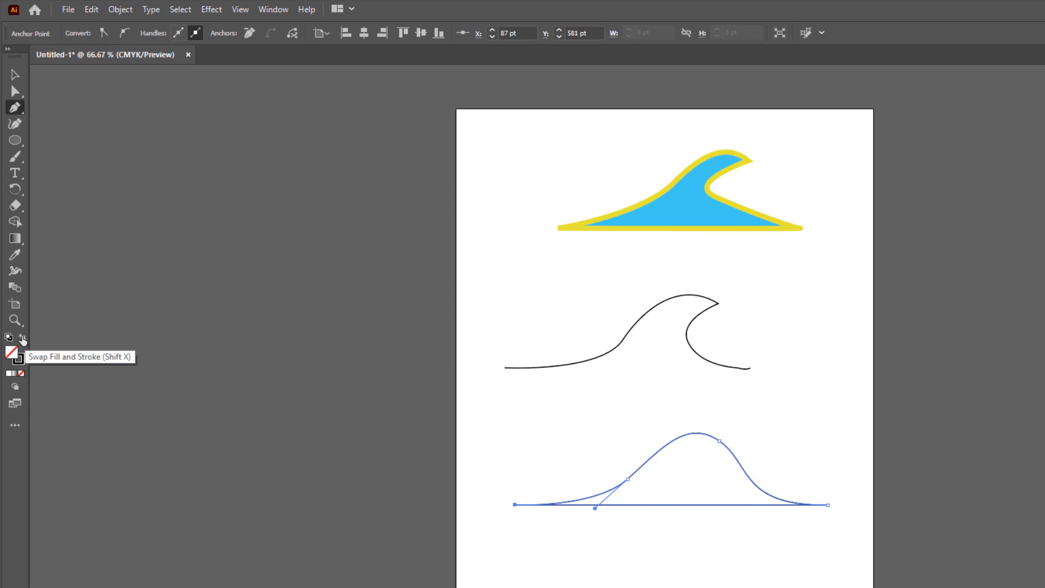
pyautogui.click(11, 353)
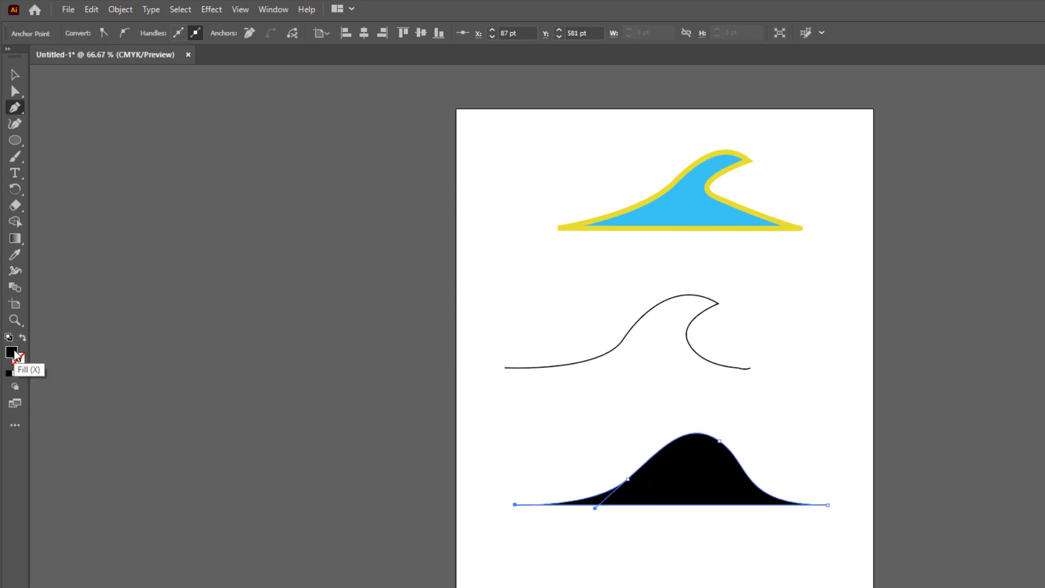
pyautogui.doubleClick(10, 352)
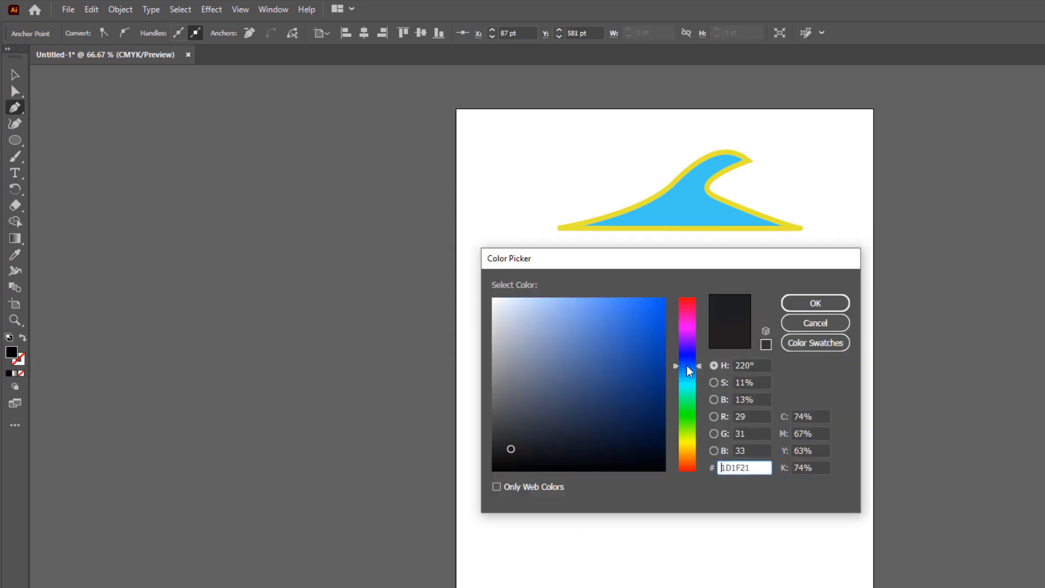
pyautogui.click(815, 303)
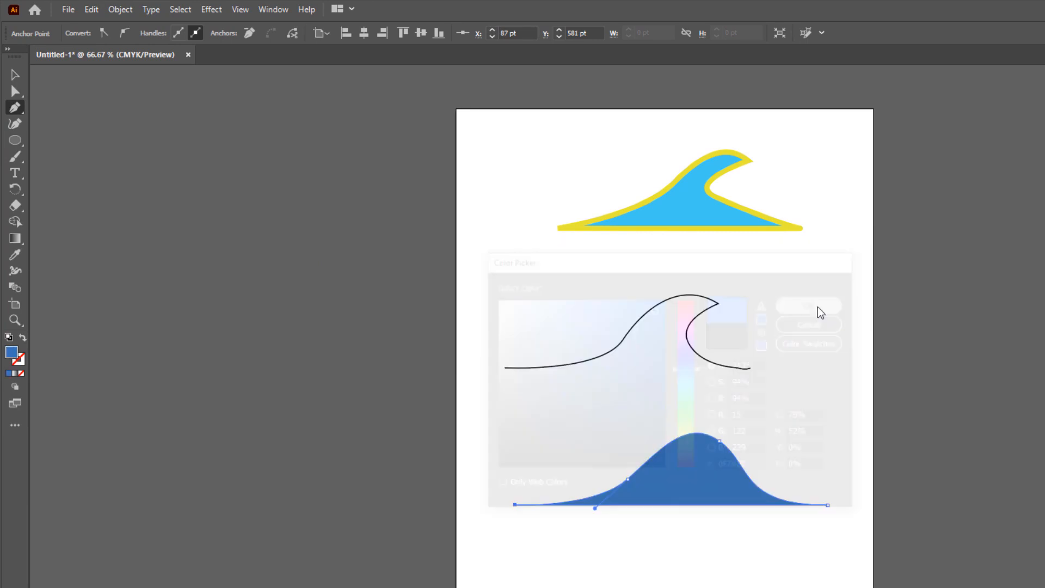
pyautogui.click(807, 305)
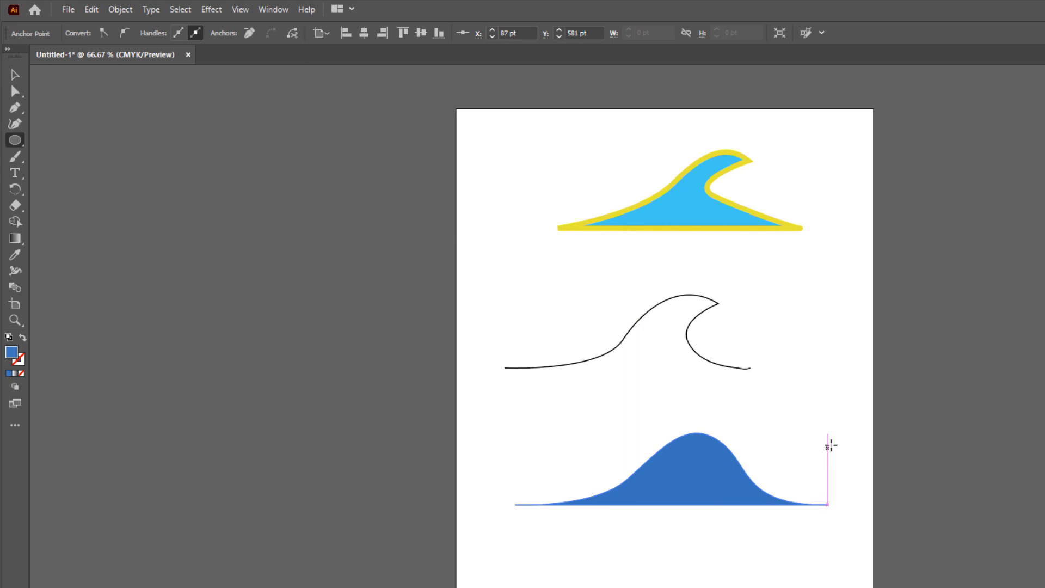
# - Draw a blue ellipse and move it over the hill's right slope
pyautogui.moveTo(829, 446); pyautogui.dragTo(926, 415)
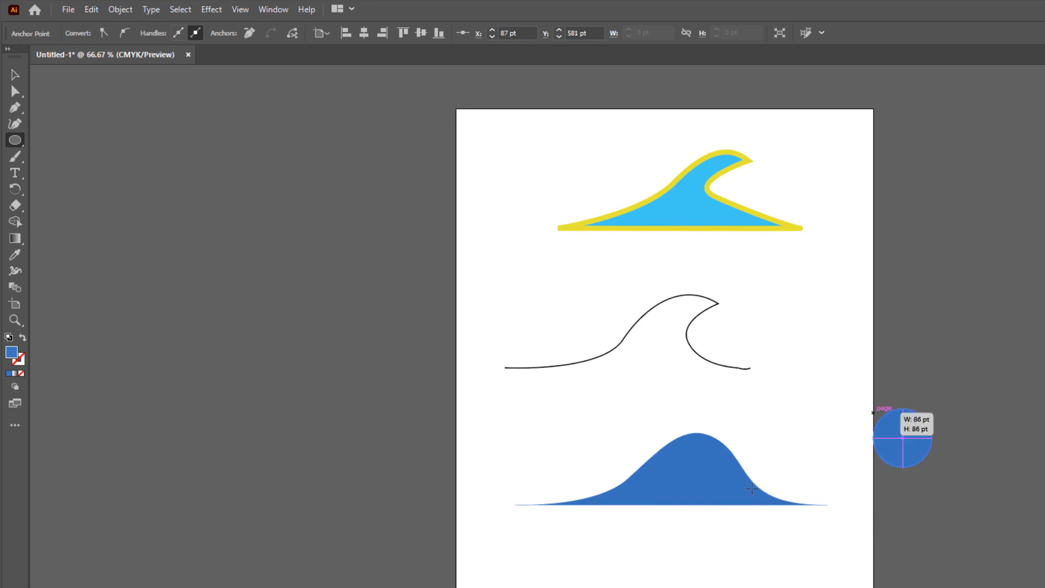
pyautogui.moveTo(902, 437); pyautogui.dragTo(802, 464)
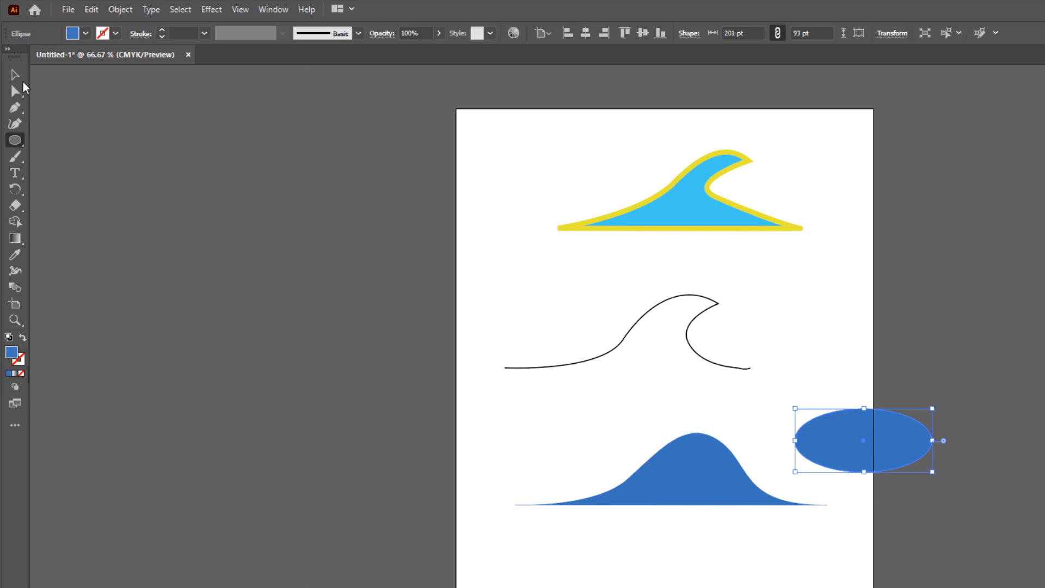
pyautogui.moveTo(861, 440); pyautogui.dragTo(841, 440)
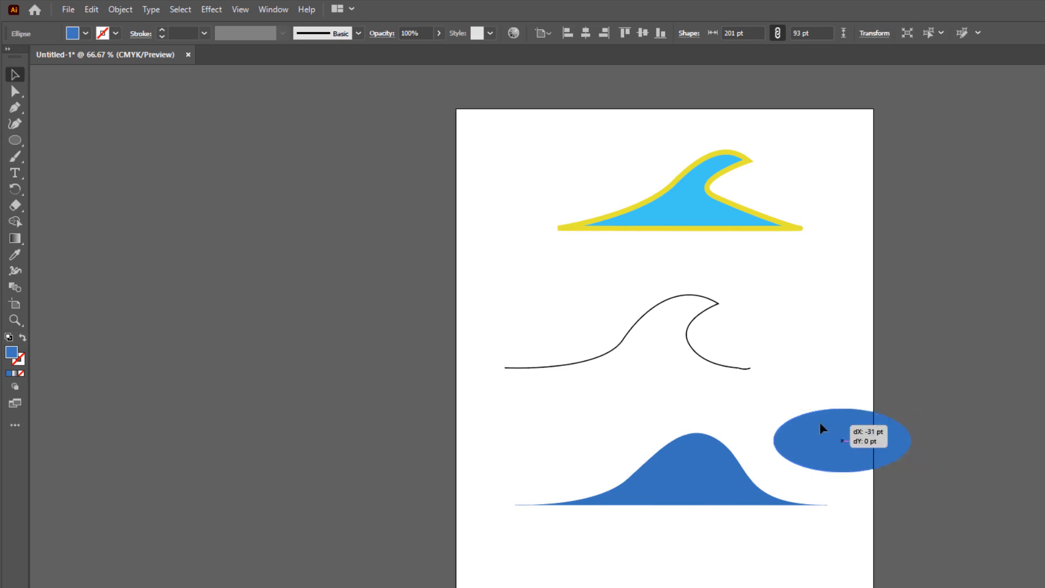
pyautogui.moveTo(843, 439); pyautogui.dragTo(786, 462)
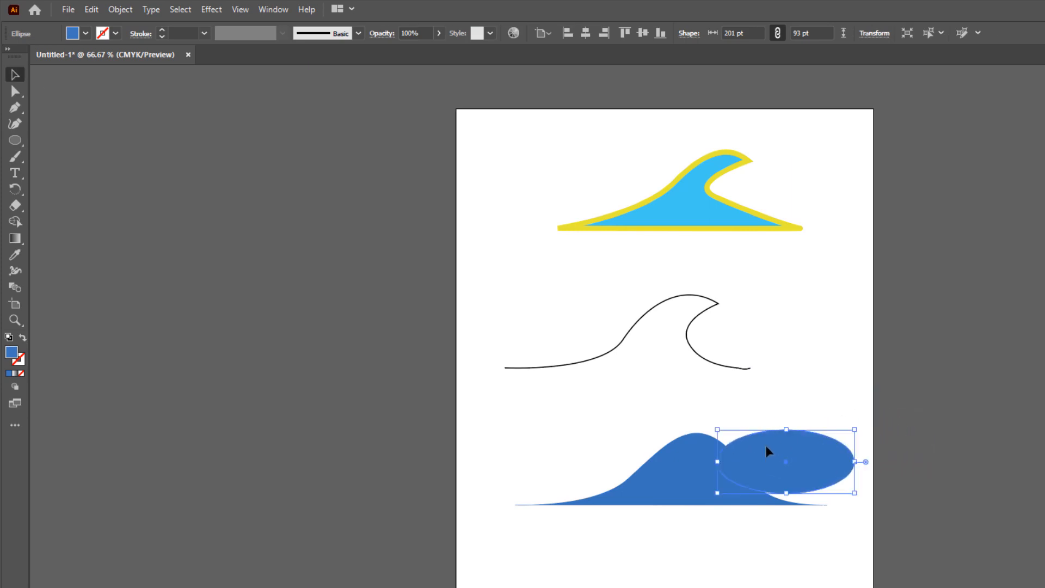
pyautogui.click(15, 140)
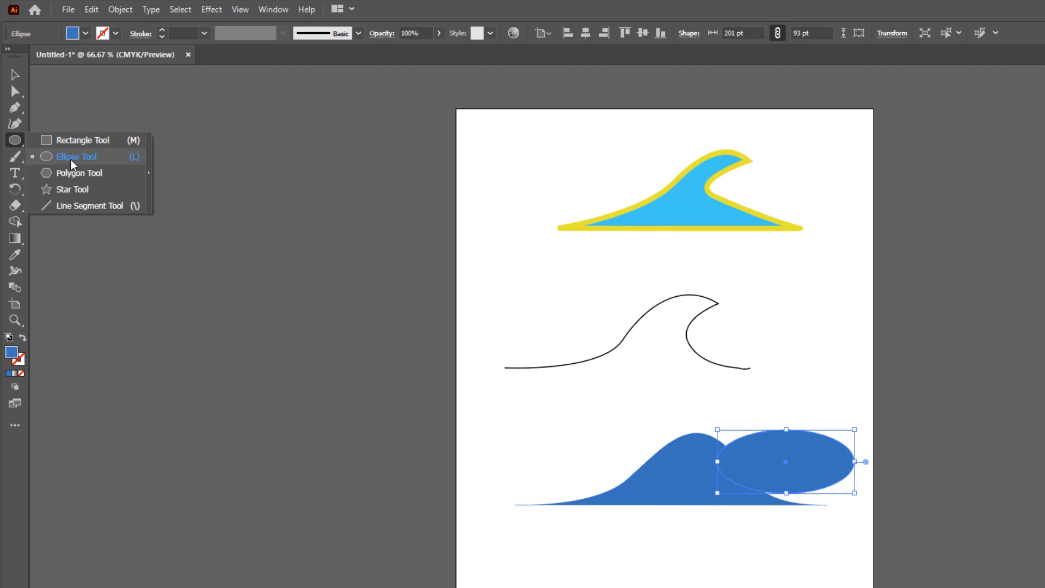
pyautogui.moveTo(62, 145)
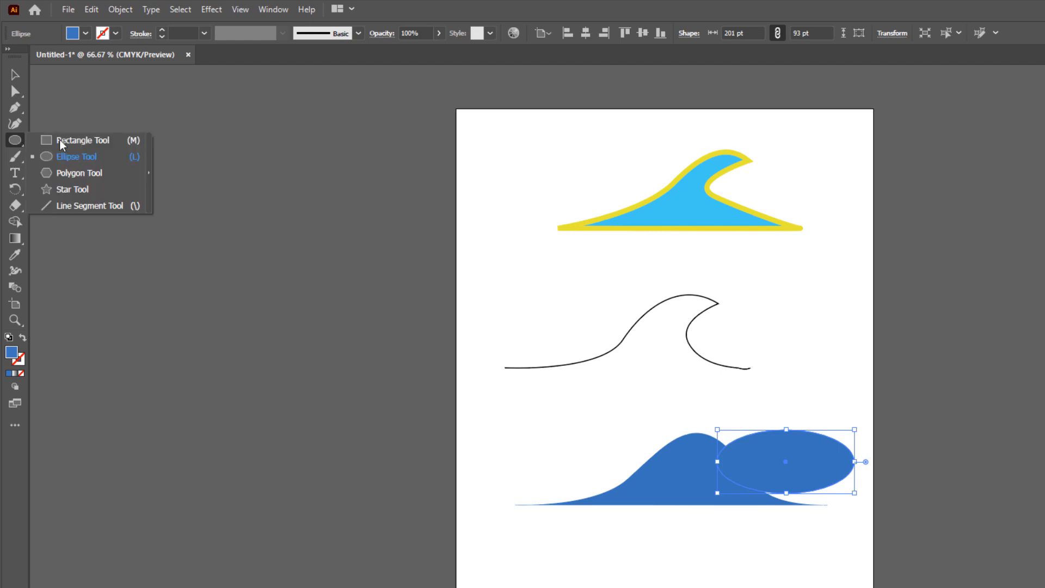
pyautogui.moveTo(59, 160)
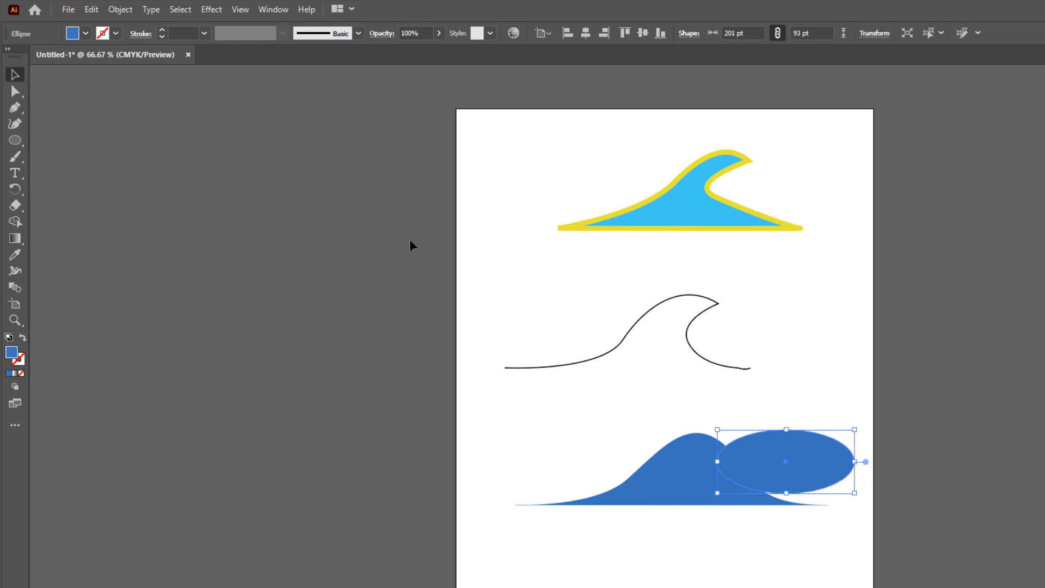
pyautogui.moveTo(189, 403)
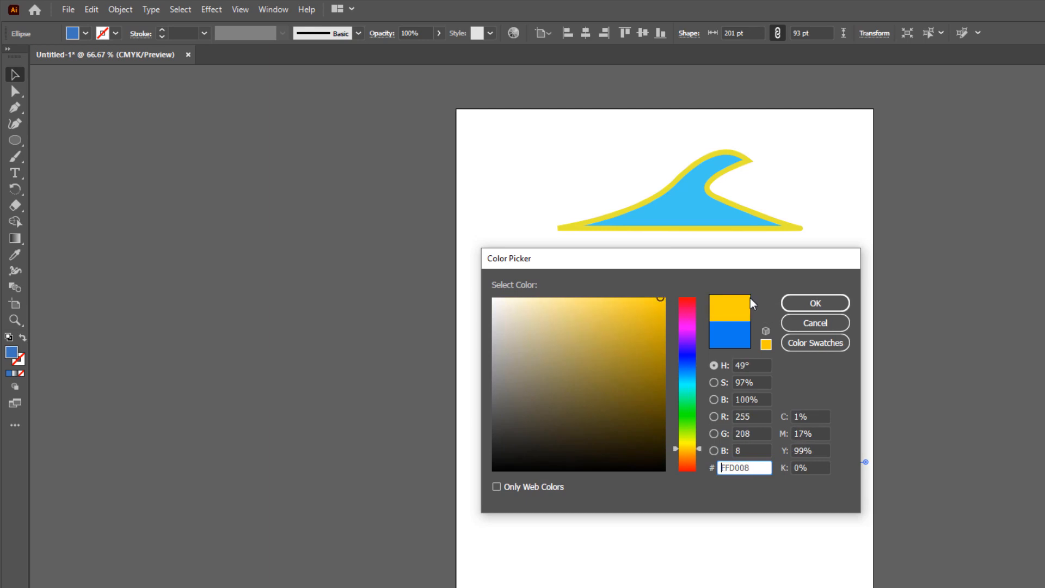
# - Fill the ellipse with yellow #FFD008, then widen it and shift it right past the hill's end
pyautogui.click(814, 303)
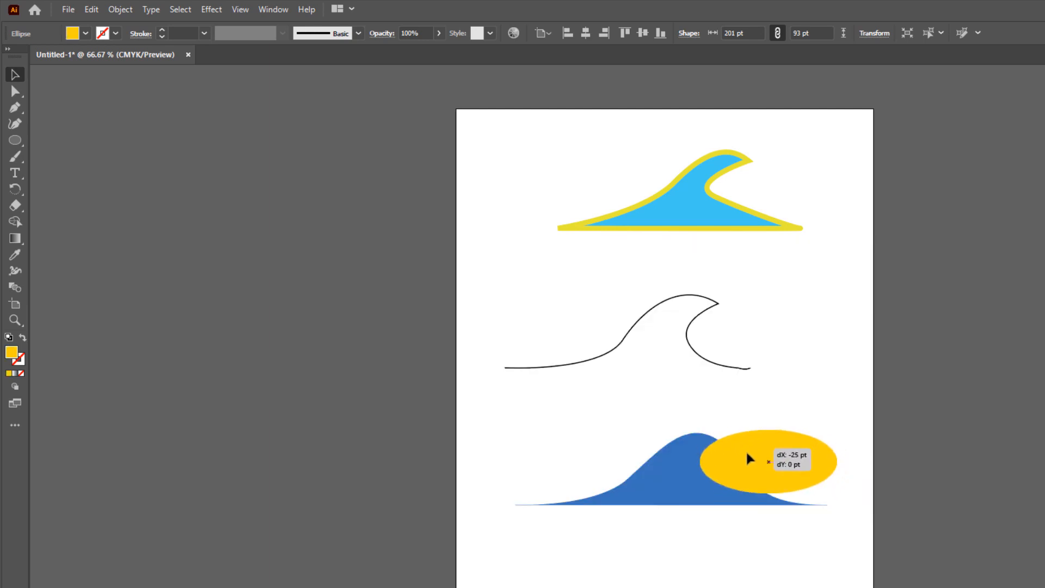
pyautogui.moveTo(750, 459); pyautogui.dragTo(746, 465)
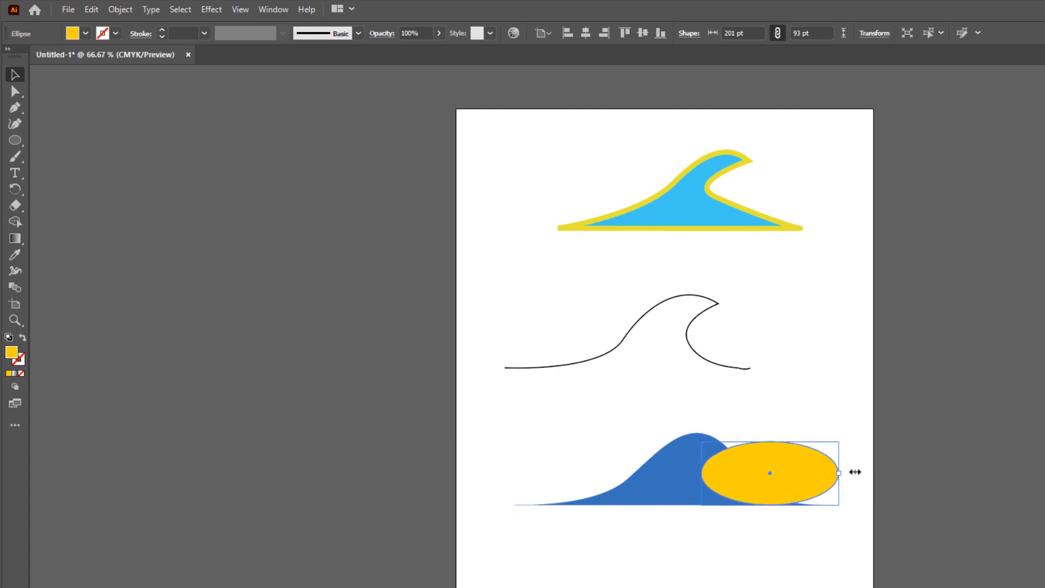
pyautogui.moveTo(838, 472); pyautogui.dragTo(880, 472)
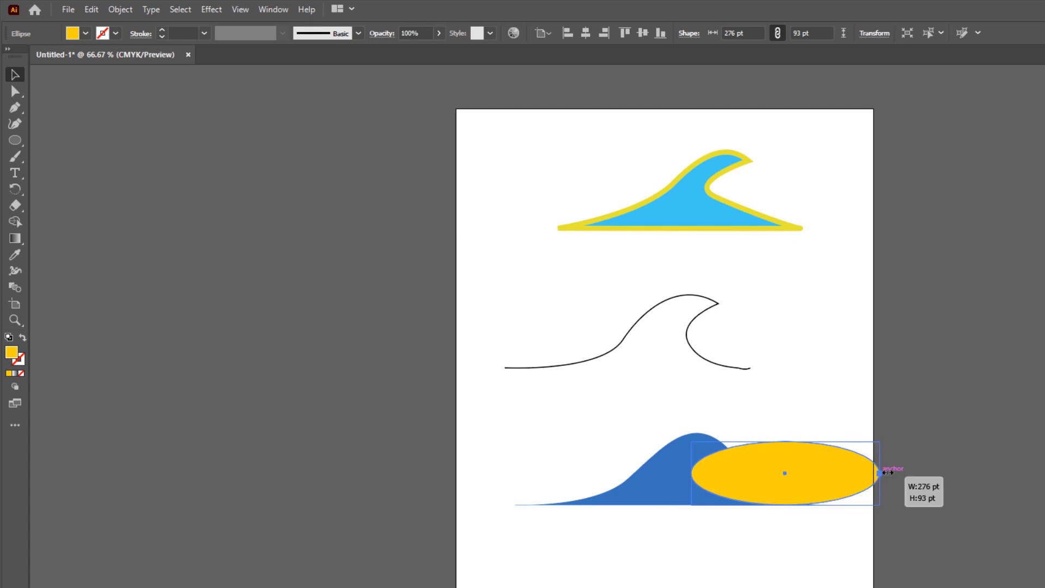
pyautogui.moveTo(883, 473); pyautogui.dragTo(900, 473)
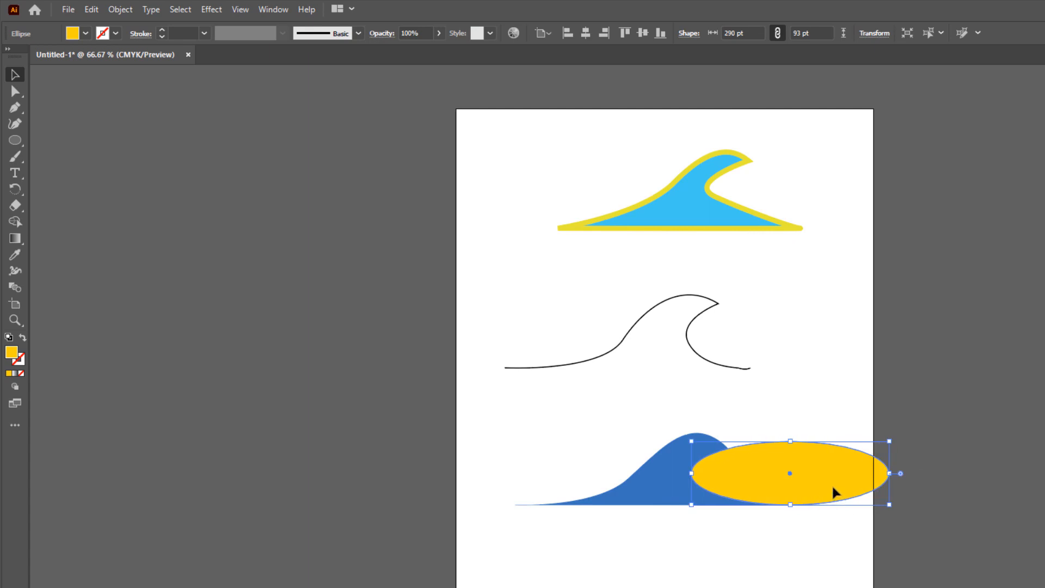
pyautogui.moveTo(789, 473); pyautogui.dragTo(841, 473)
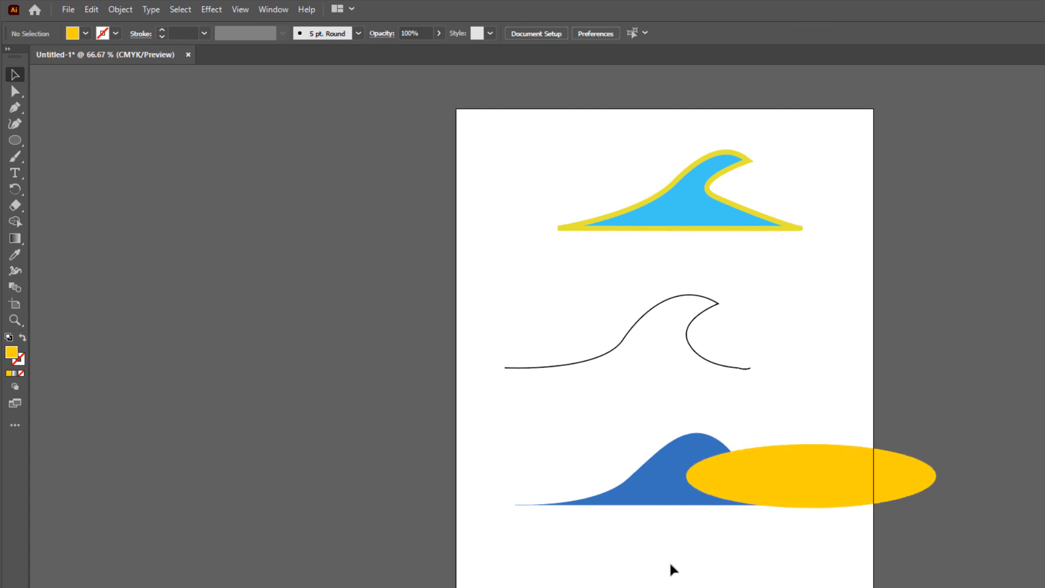
pyautogui.click(840, 475)
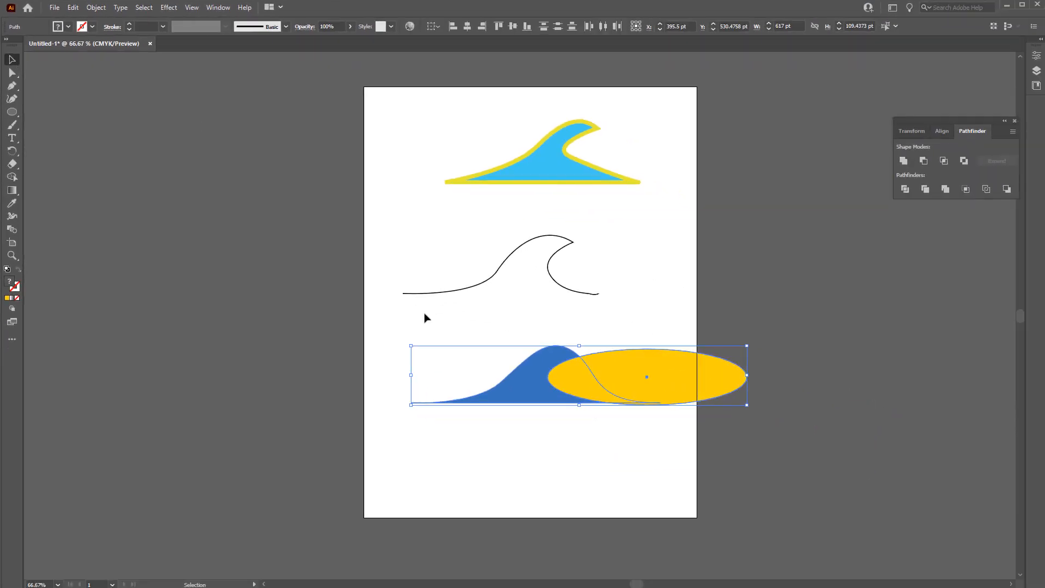
pyautogui.moveTo(938, 139)
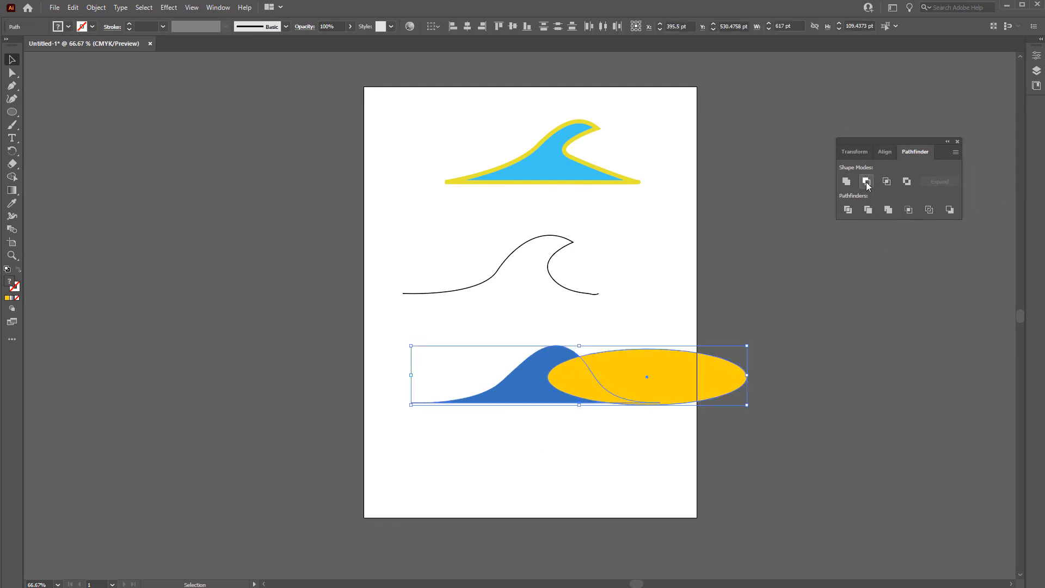
pyautogui.moveTo(867, 181)
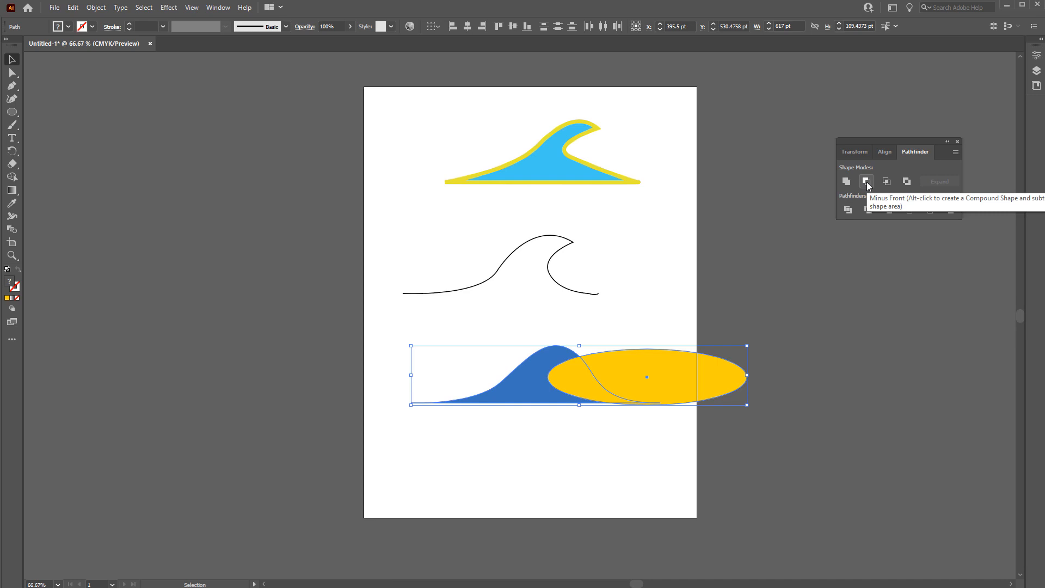
# - Apply Pathfinder Minus Front to the hill and ellipse, then nudge the resulting blue wave
pyautogui.click(866, 181)
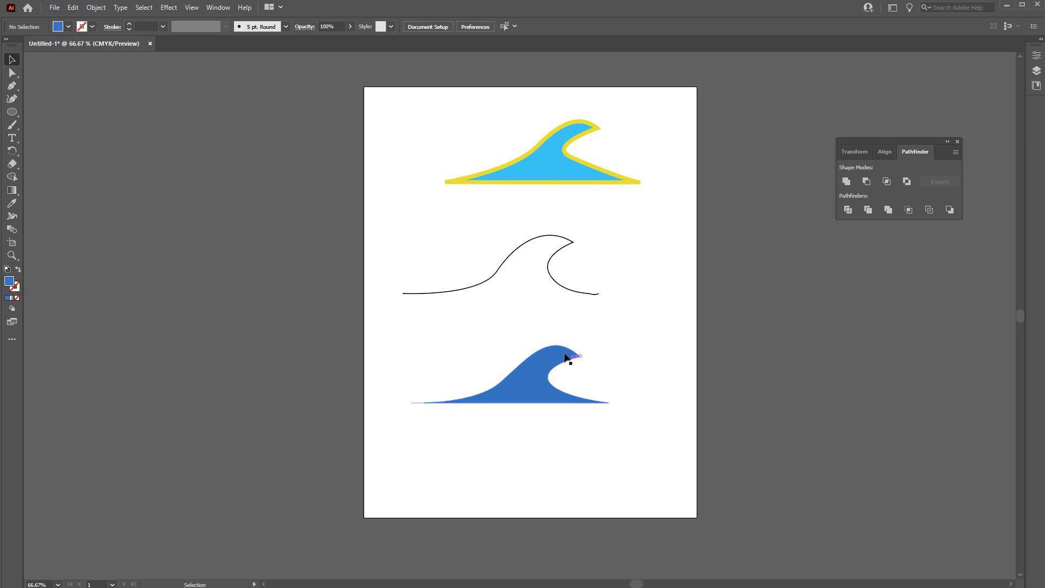
pyautogui.moveTo(567, 356); pyautogui.dragTo(520, 389)
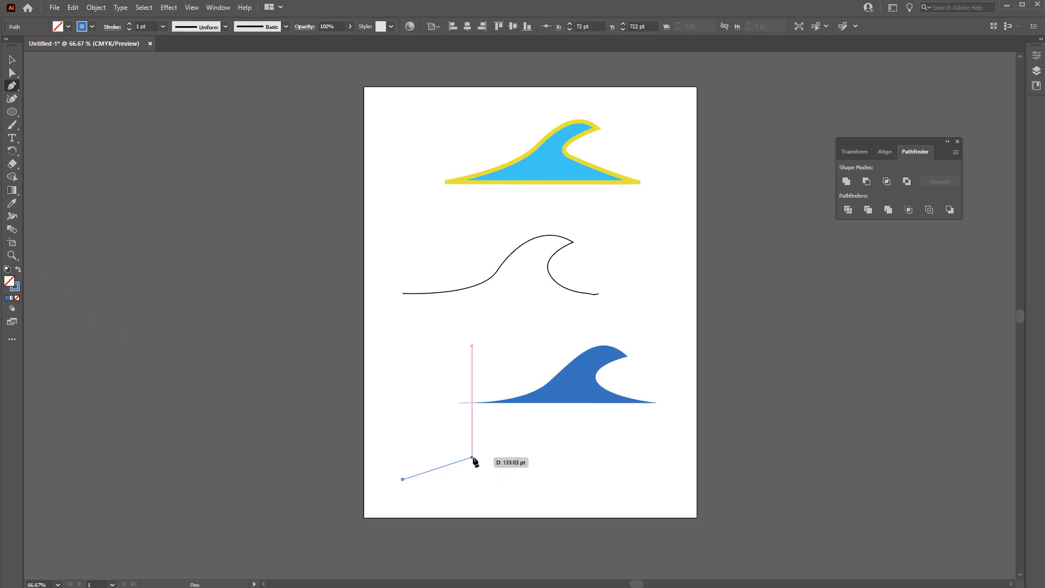
# - Drag a Pen Tool anchor to draw the rising curve of a new wave below the blue one
pyautogui.moveTo(471, 457); pyautogui.dragTo(526, 437)
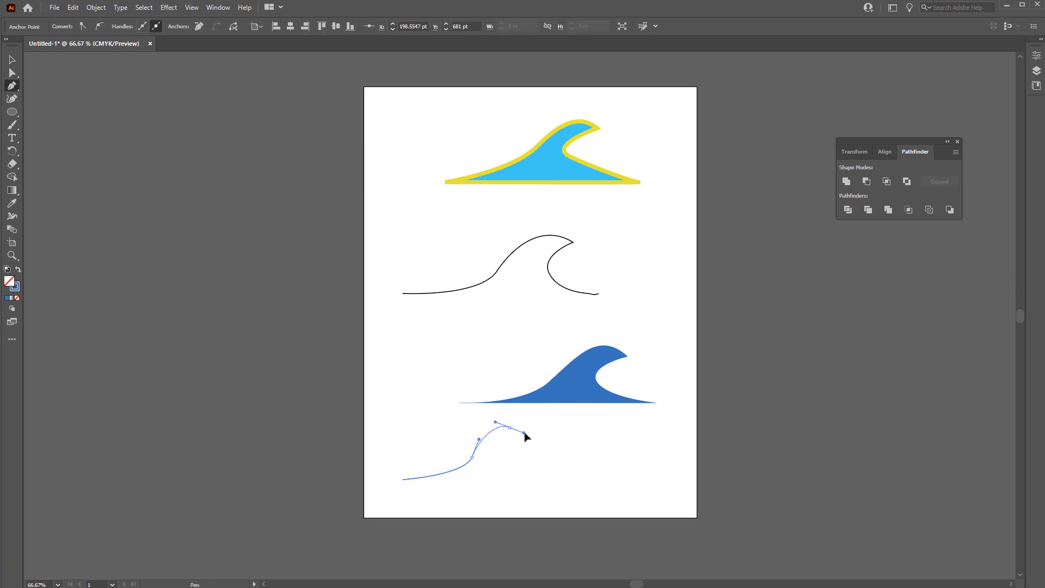